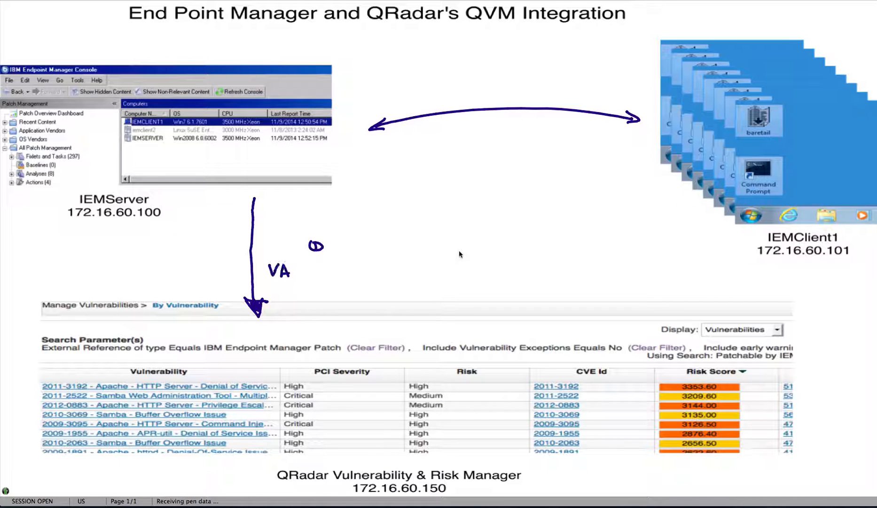
# - Pen 'VA SCANNER ALL VULN.' under step 1 and the '② FEED PATCHABLE' arrow beside the table
pyautogui.write('SCA')
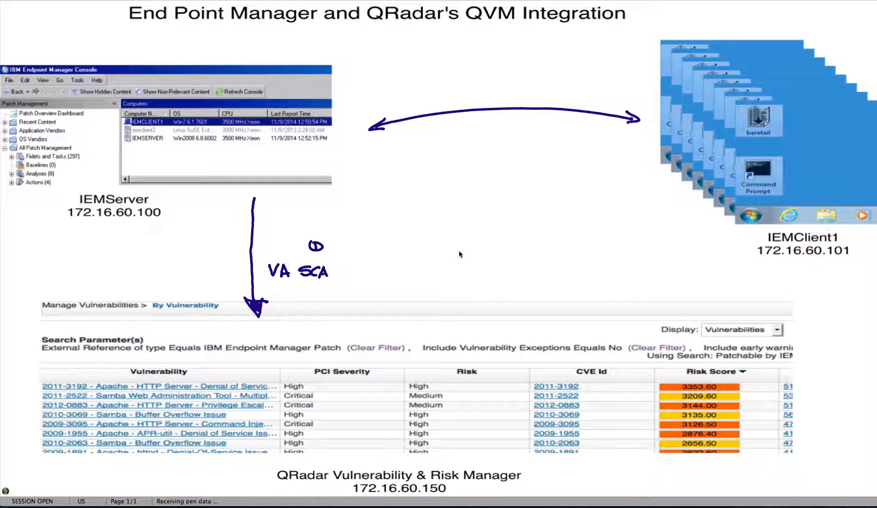
pyautogui.write('NNER')
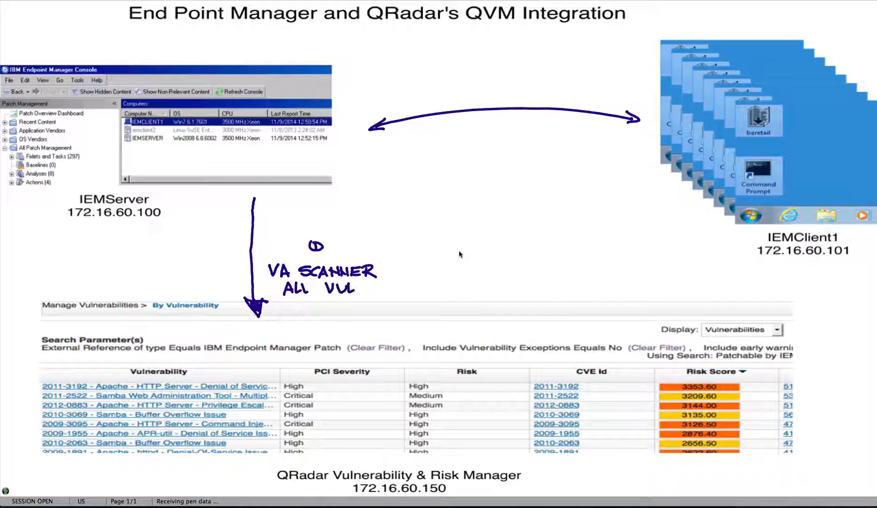
pyautogui.write('N.')
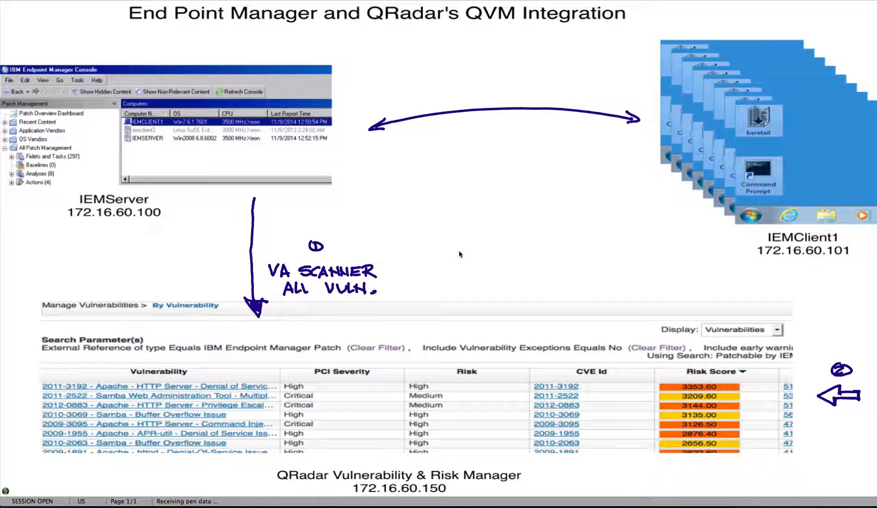
pyautogui.click(823, 417)
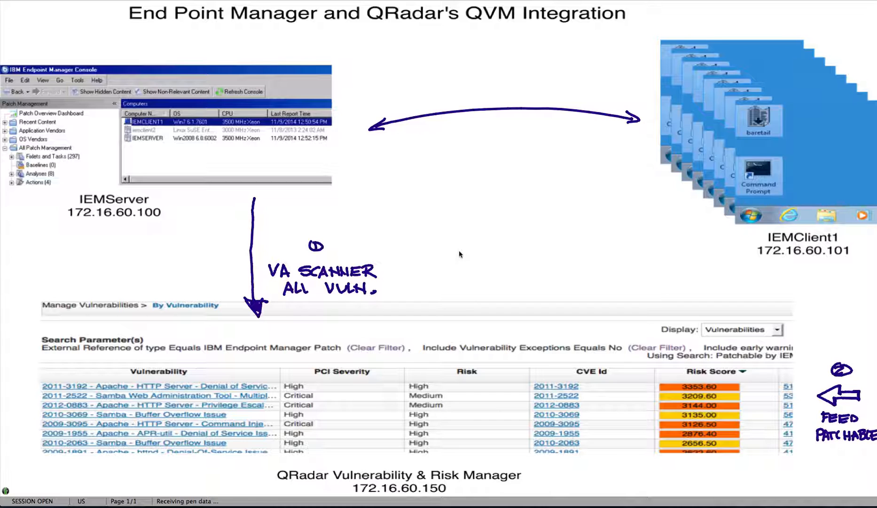
# - Pen '③ SORT BY RISK SCORE RISK MANAGER' in the middle of the slide
pyautogui.click(418, 217)
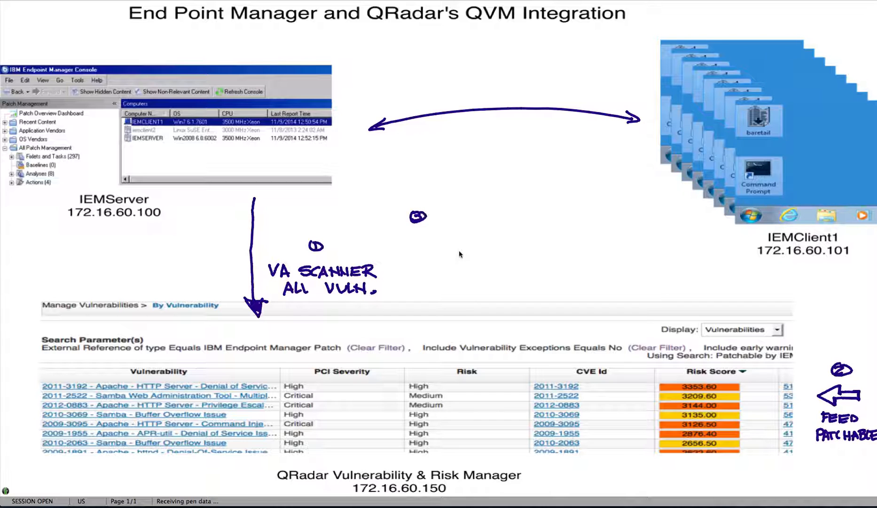
pyautogui.write('SORT BY RISK SCORE')
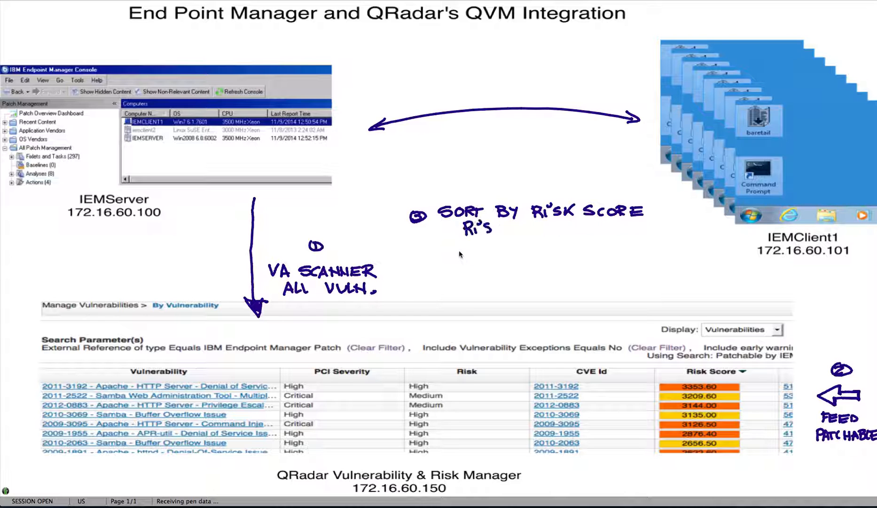
pyautogui.write('Risk M')
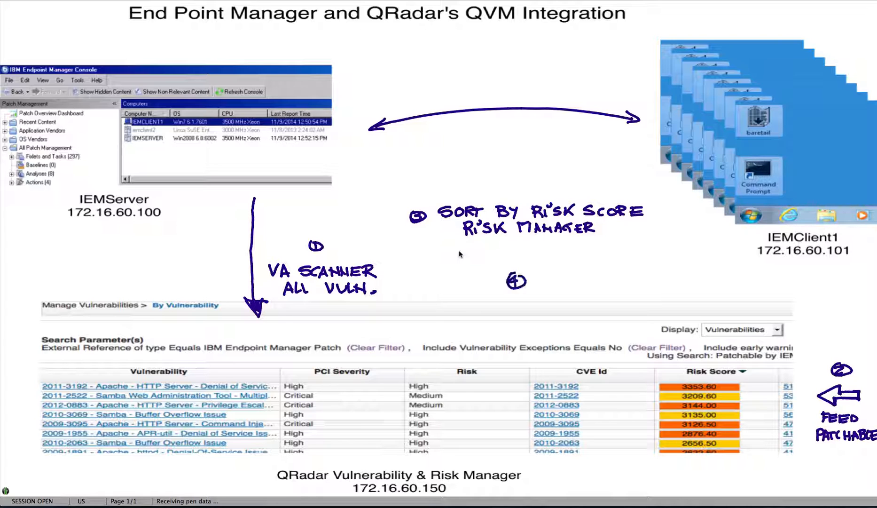
# - Pen '④ REPORT OR API PLEASE PATCH THESE' with arrows to IEMServer and down to QRadar
pyautogui.write('KEI')
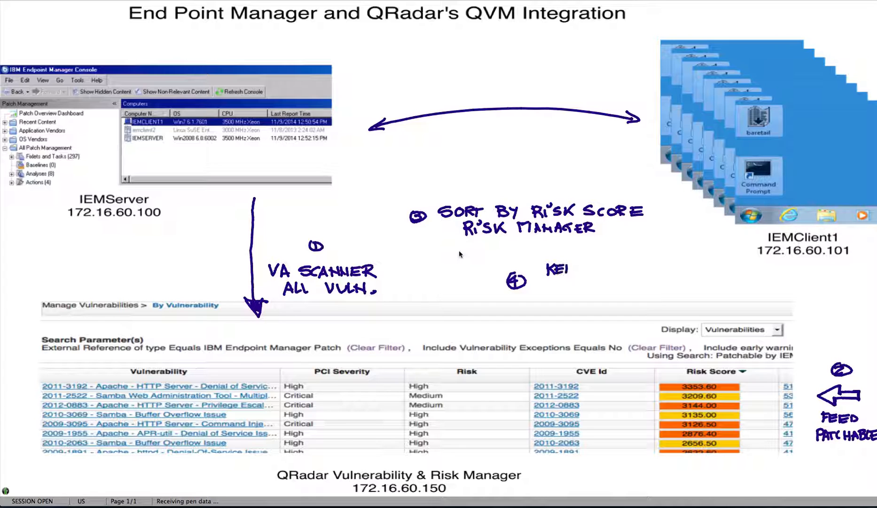
pyautogui.write('REPORT')
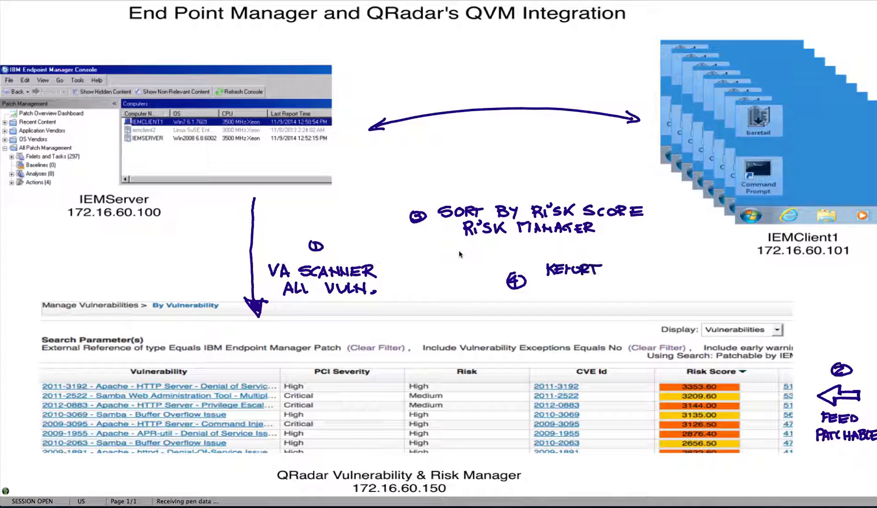
pyautogui.write('01')
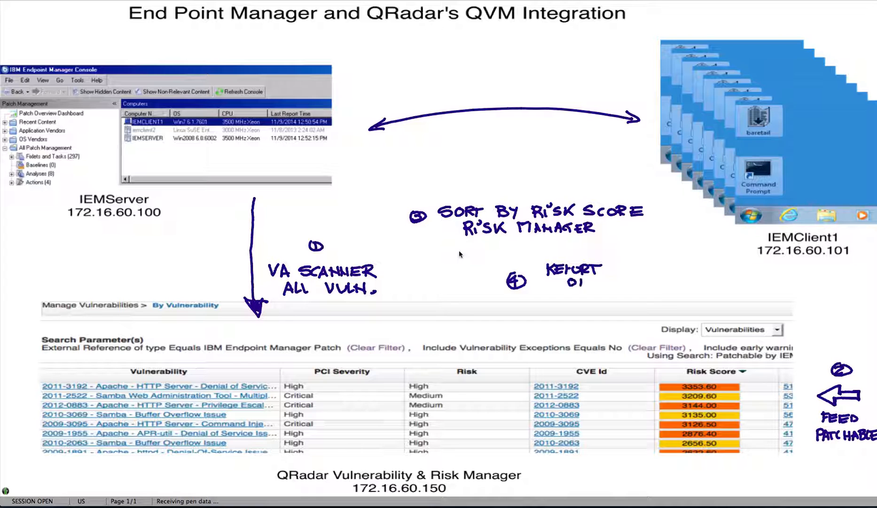
pyautogui.write('OR AP')
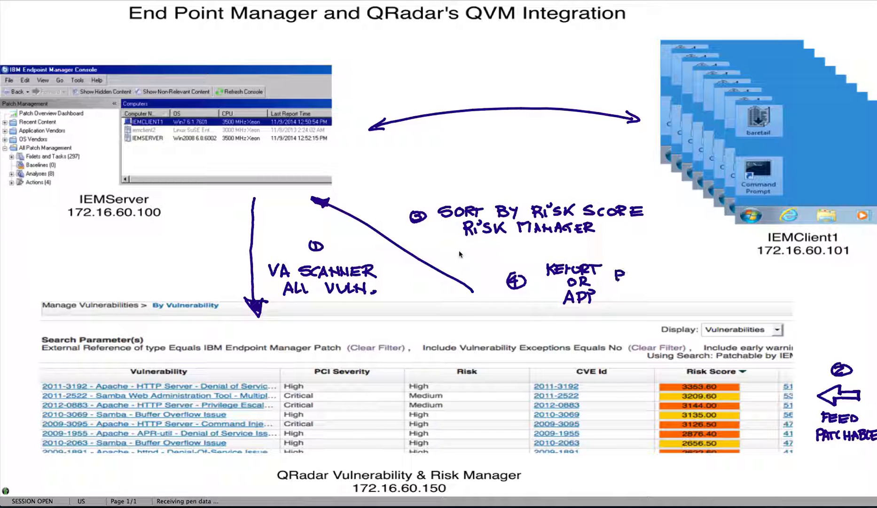
pyautogui.write('PLEASE PATH THESE')
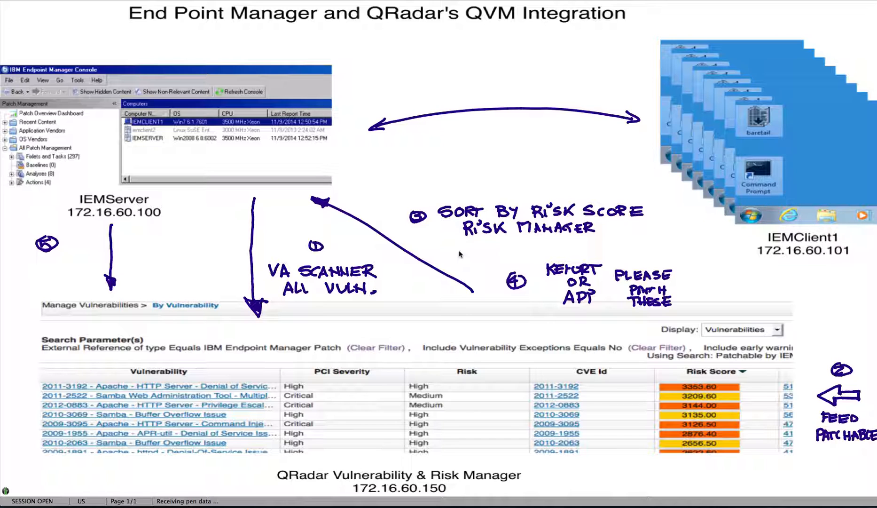
pyautogui.write('q.t')
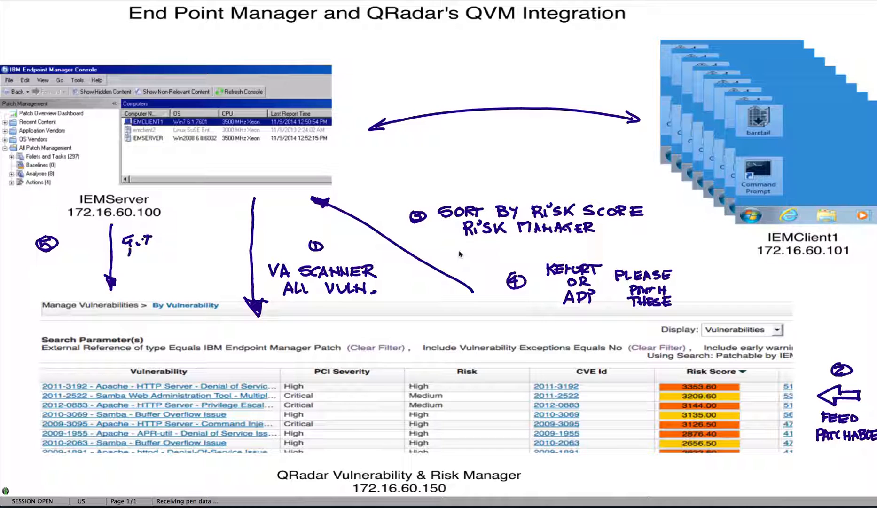
pyautogui.write('PATCH')
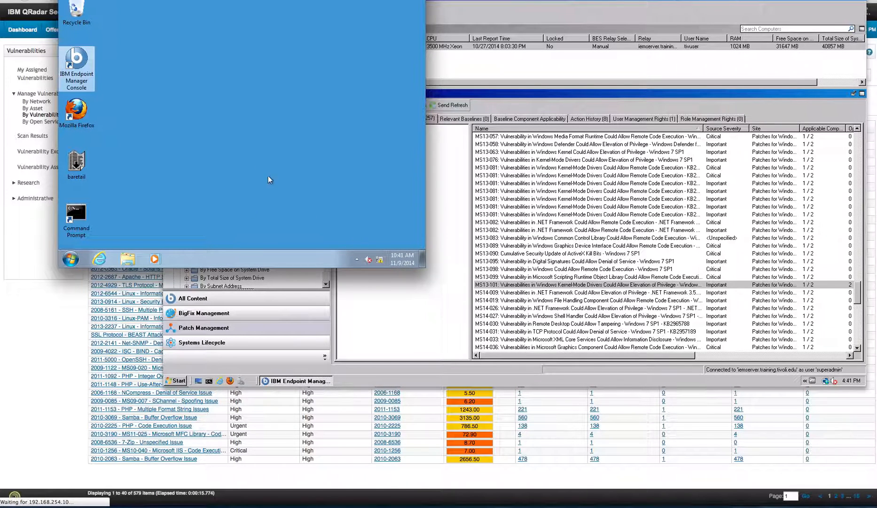
pyautogui.moveTo(362, 162)
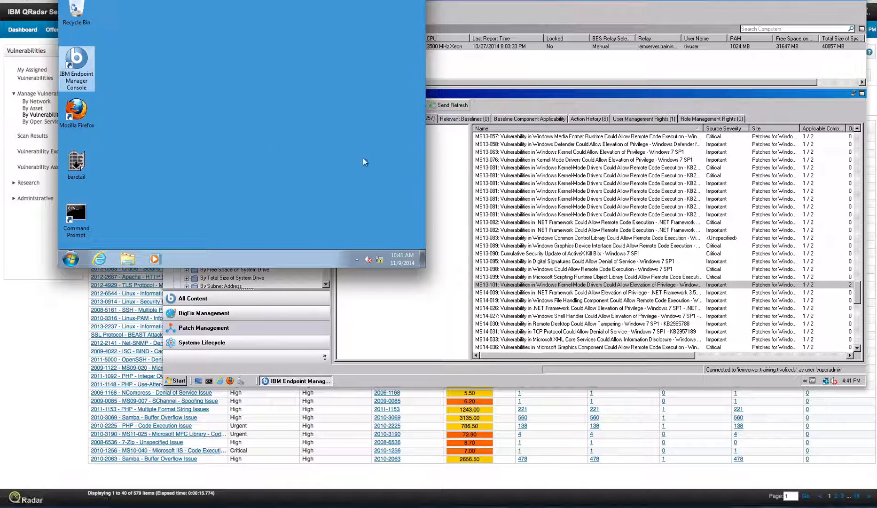
pyautogui.moveTo(449, 172)
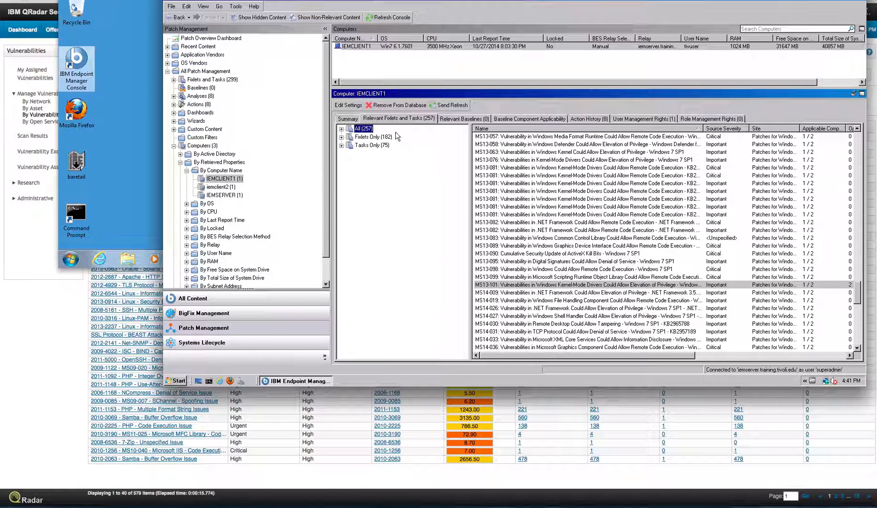
pyautogui.moveTo(344, 252)
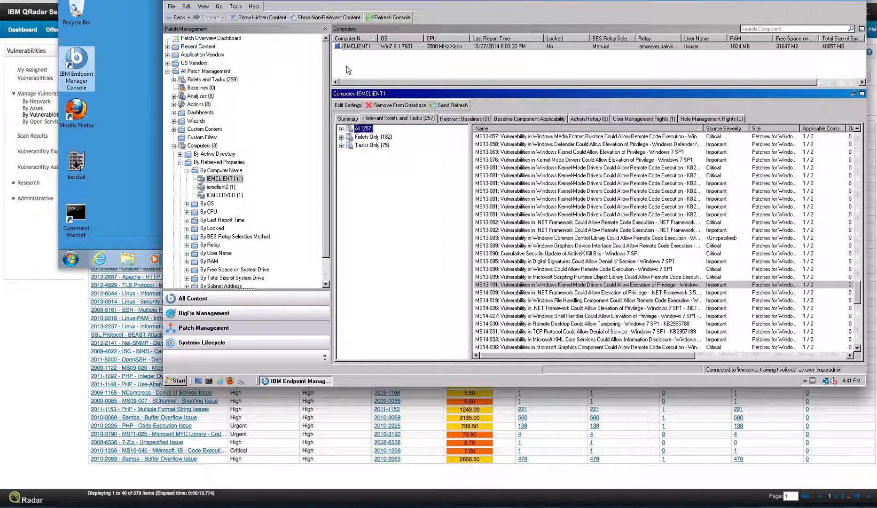
pyautogui.moveTo(304, 235)
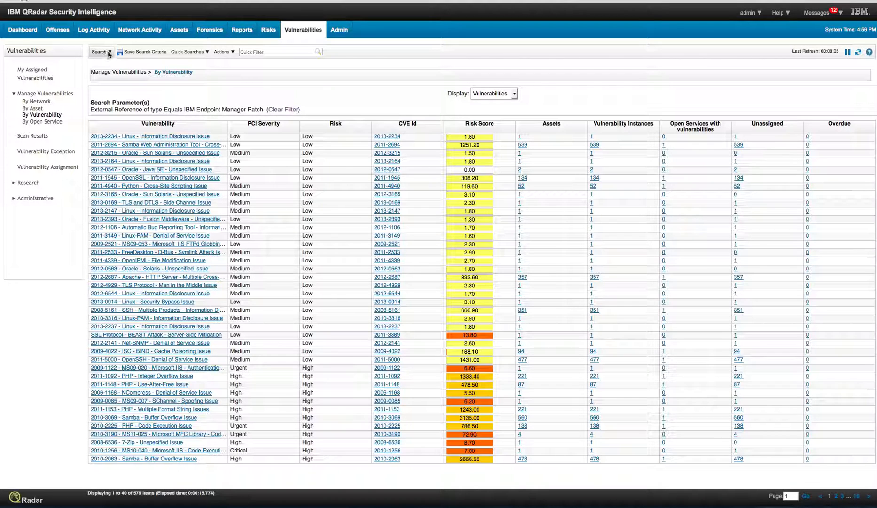
# - Run a new vulnerability search filtered on Found by scanner equals IBM Tivoli Endpoint Manager
pyautogui.click(100, 52)
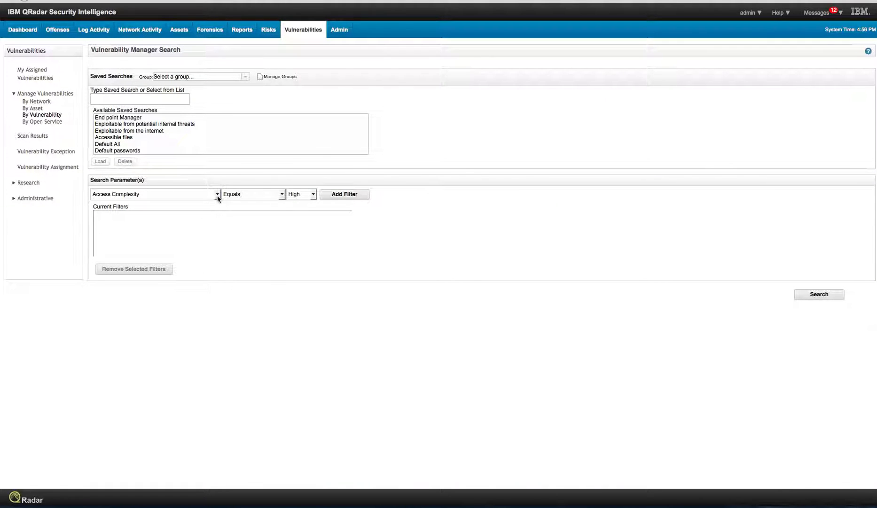
pyautogui.click(217, 194)
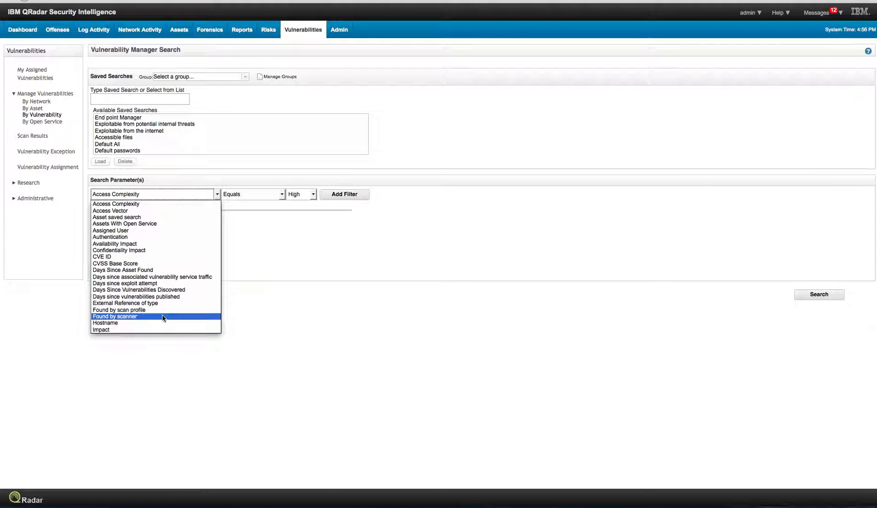
pyautogui.click(114, 316)
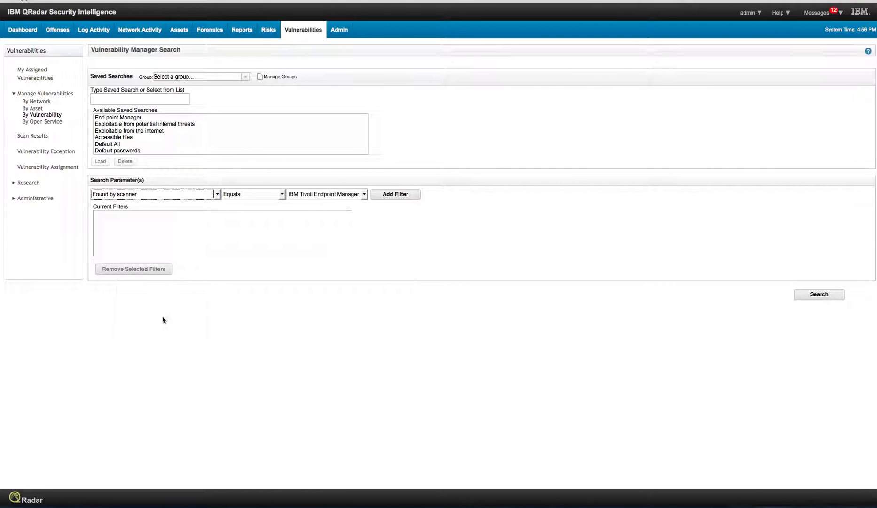
pyautogui.moveTo(364, 196)
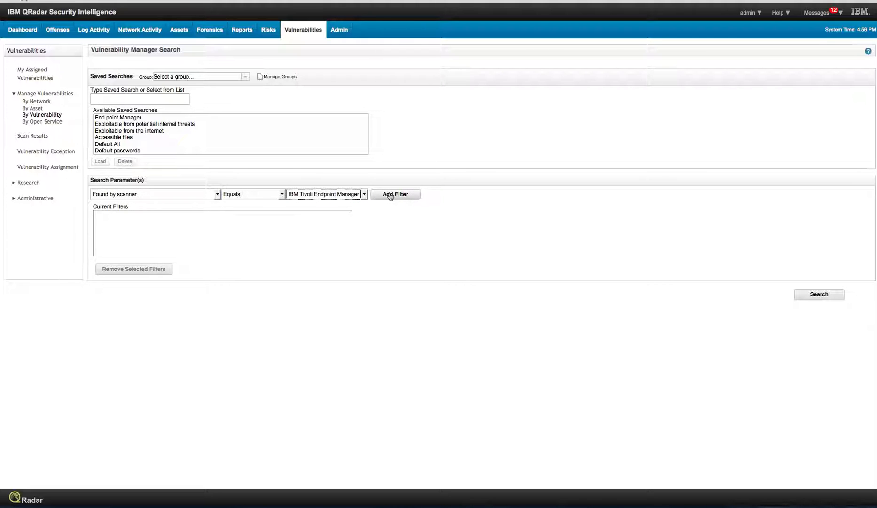
pyautogui.click(395, 194)
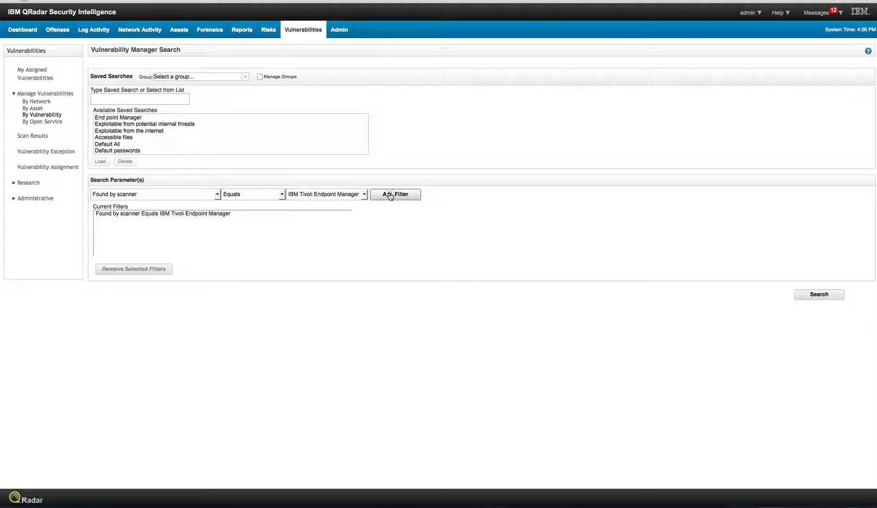
pyautogui.moveTo(410, 263)
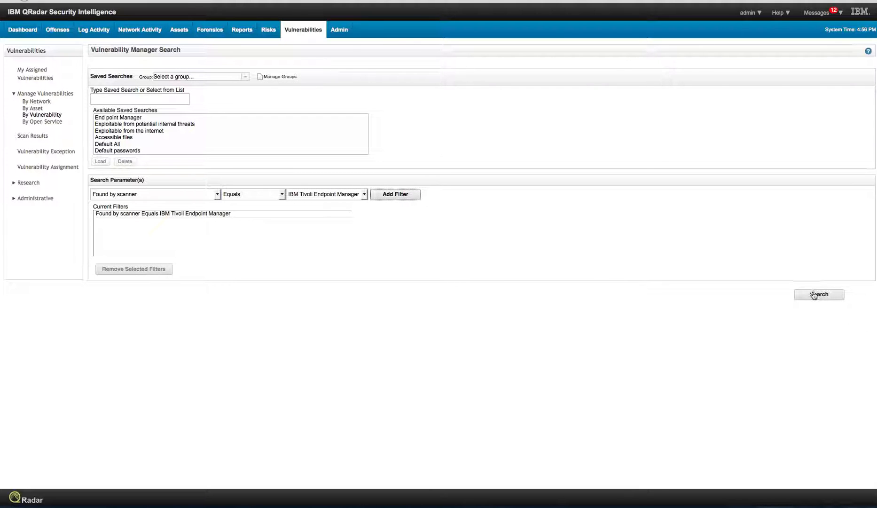
pyautogui.click(819, 294)
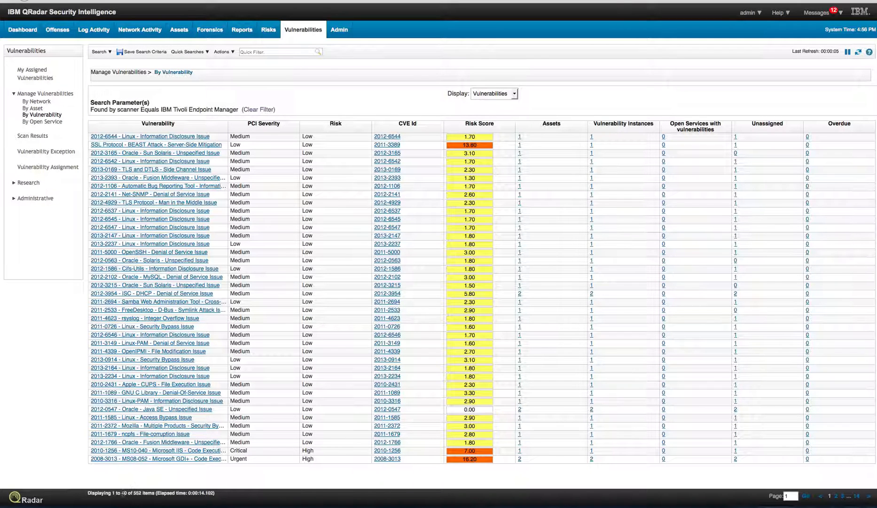
pyautogui.moveTo(225, 467)
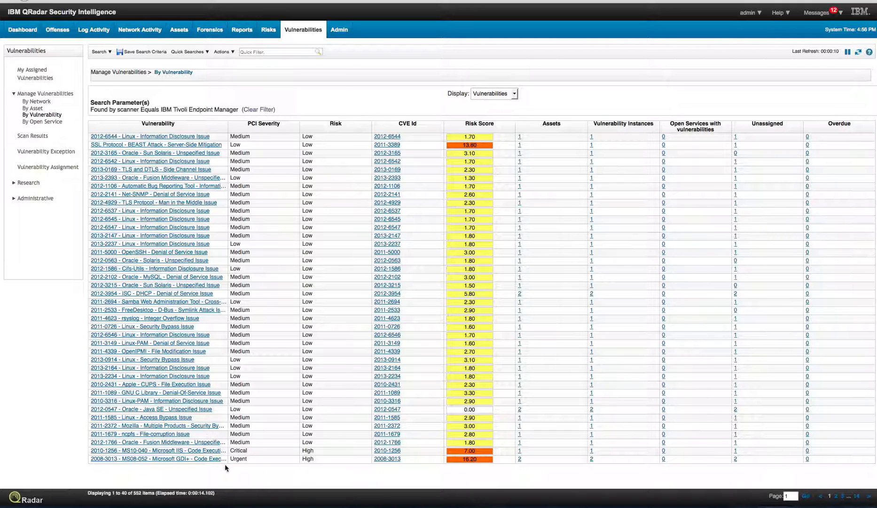
pyautogui.moveTo(190, 483)
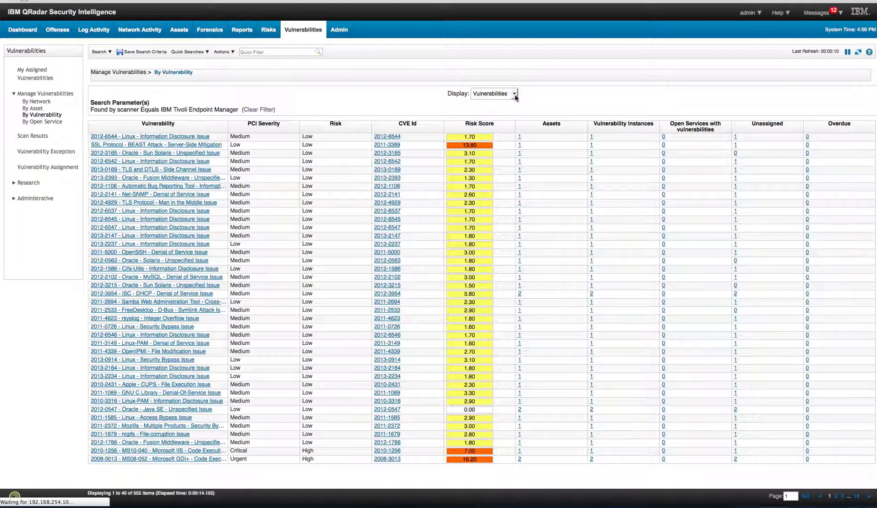
# - Display the Endpoint Manager results as Instances with IP address and asset name
pyautogui.click(511, 93)
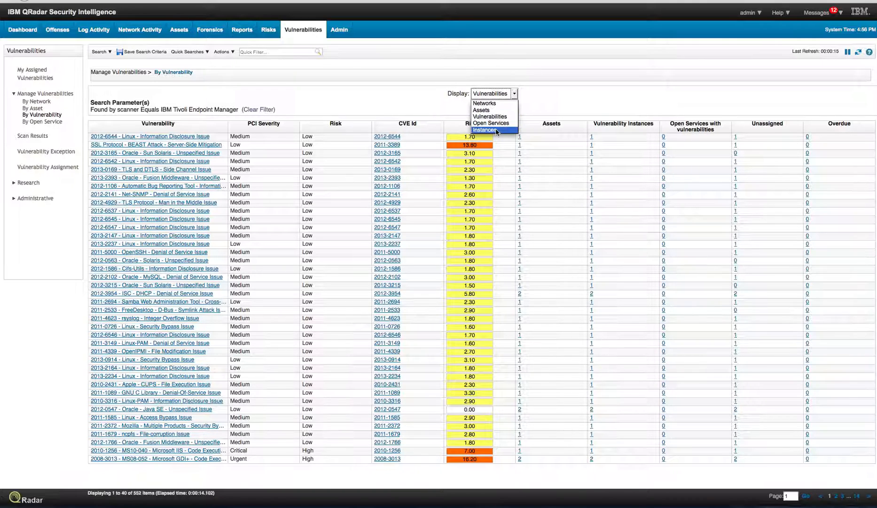
pyautogui.click(485, 130)
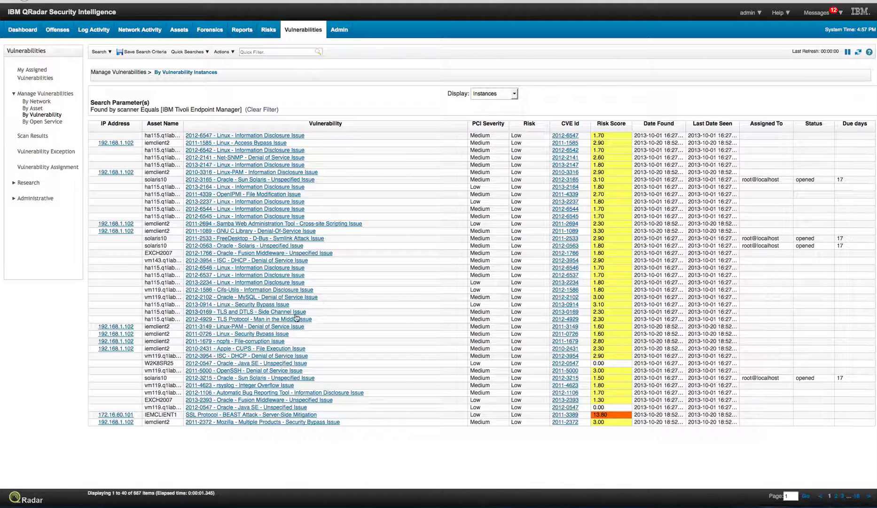
pyautogui.moveTo(149, 489)
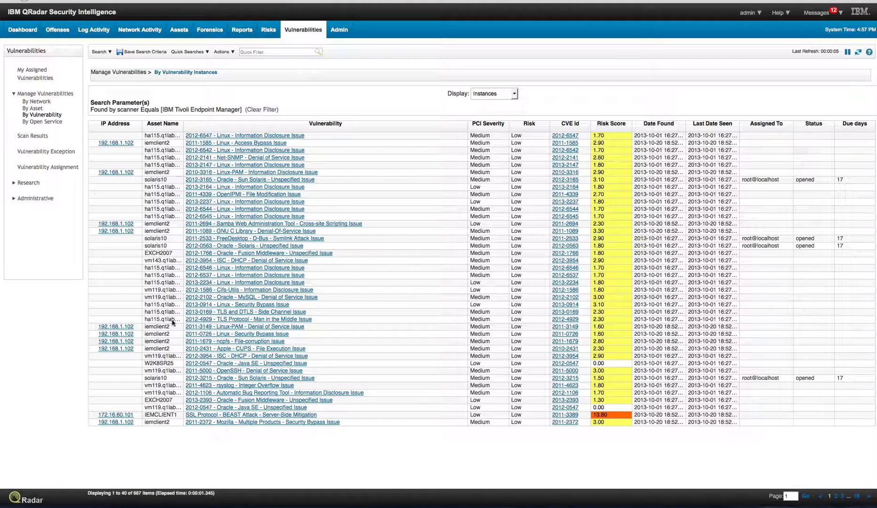
pyautogui.moveTo(179, 417)
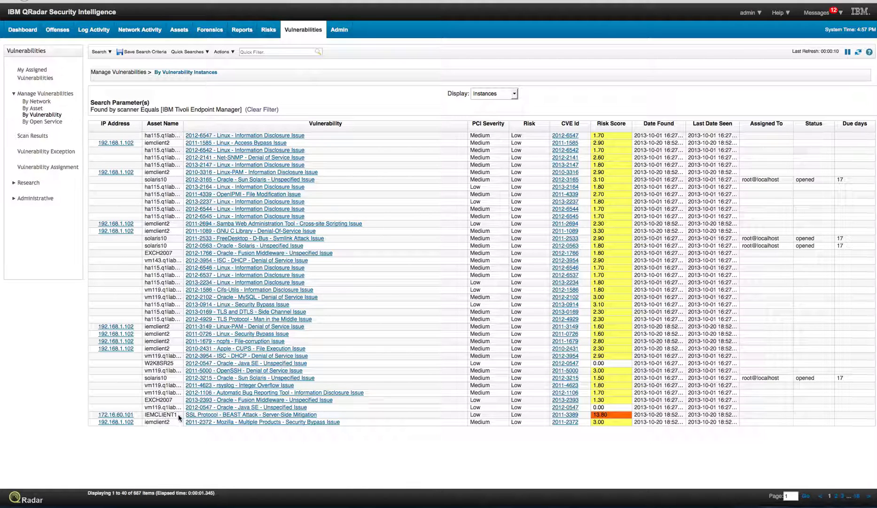
pyautogui.moveTo(186, 261)
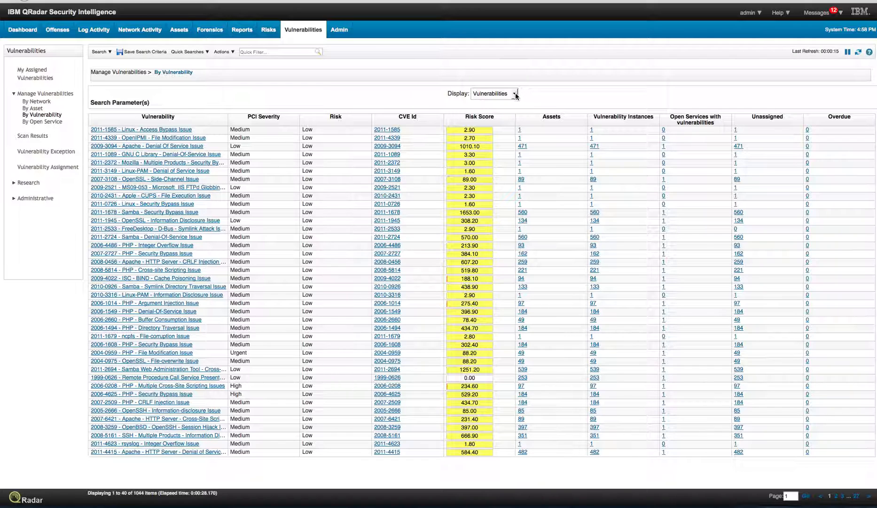
# - Display the unfiltered vulnerability list as Instances, one row per asset instance
pyautogui.click(495, 93)
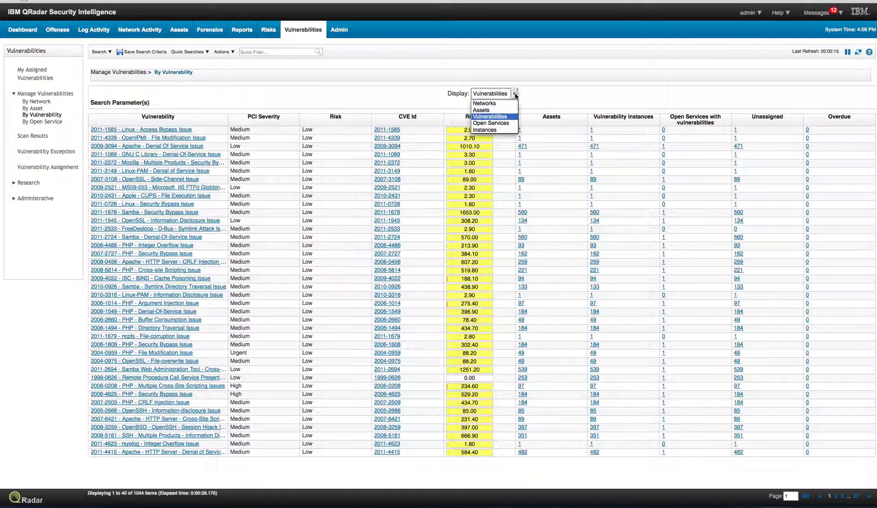
pyautogui.moveTo(490, 130)
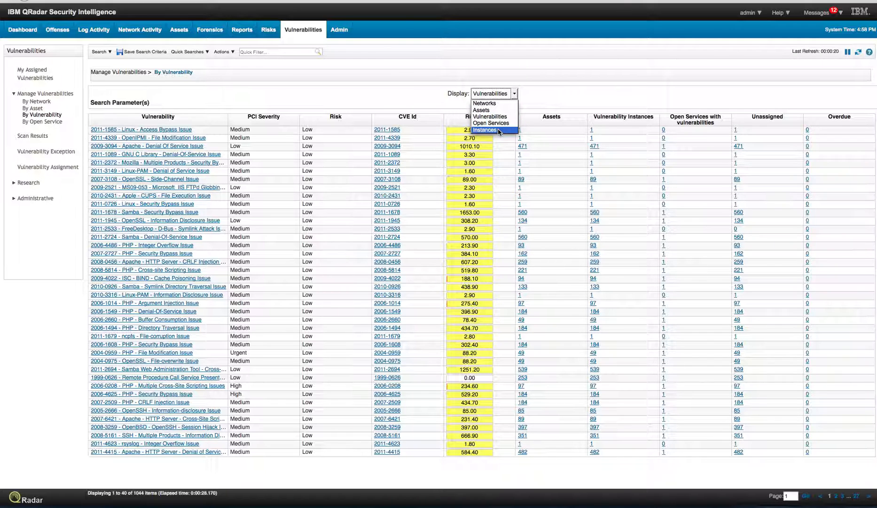
pyautogui.click(484, 129)
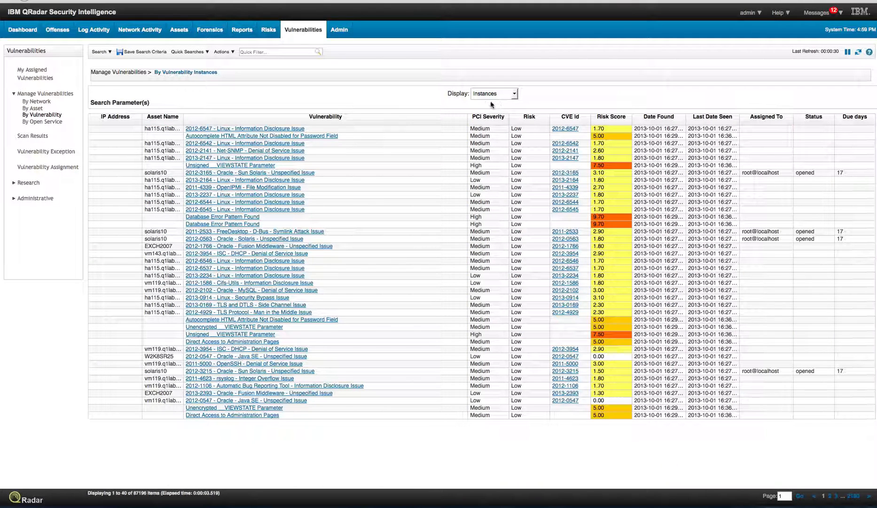
pyautogui.moveTo(476, 108)
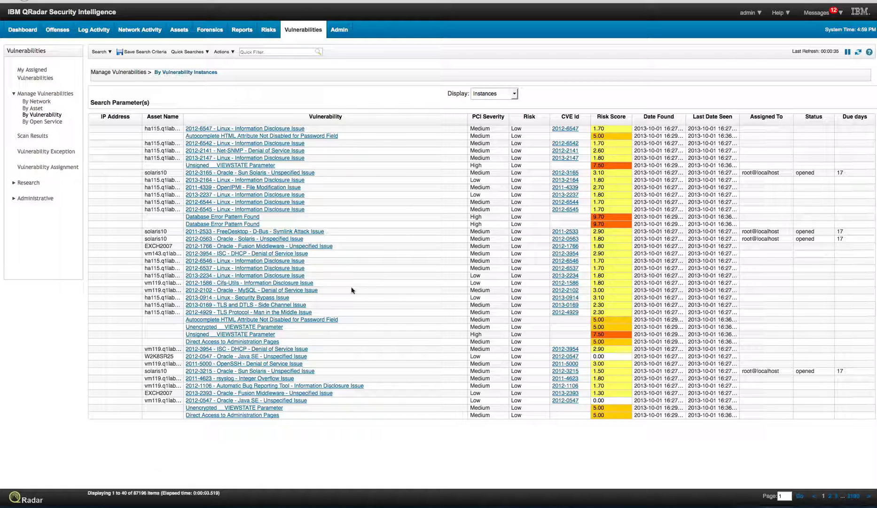
pyautogui.moveTo(352, 291)
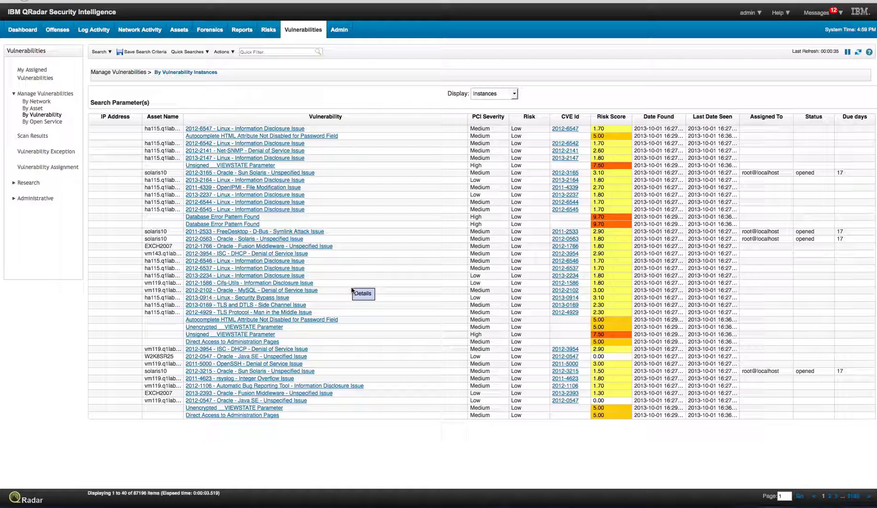
pyautogui.moveTo(284, 101)
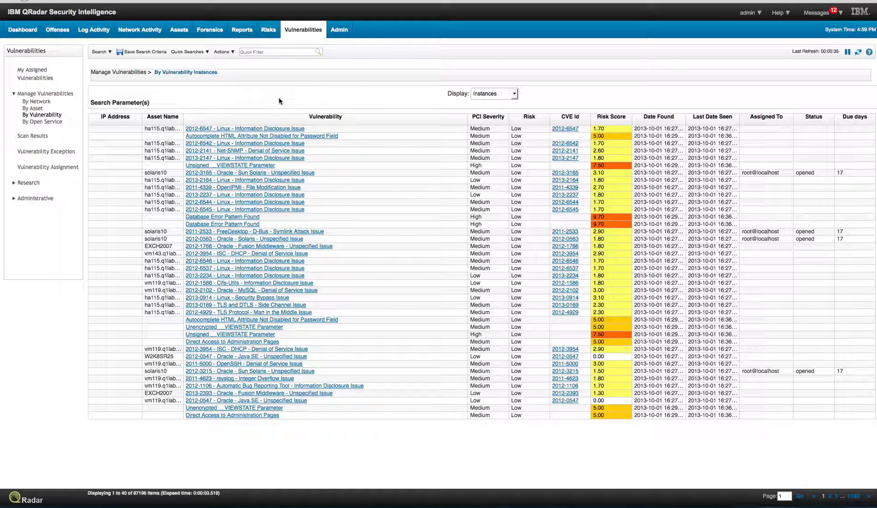
pyautogui.moveTo(220, 97)
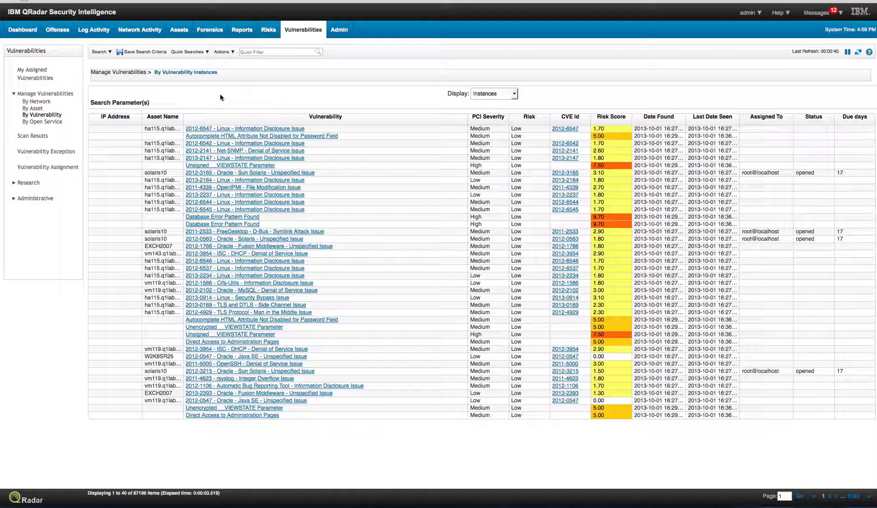
pyautogui.moveTo(100, 52)
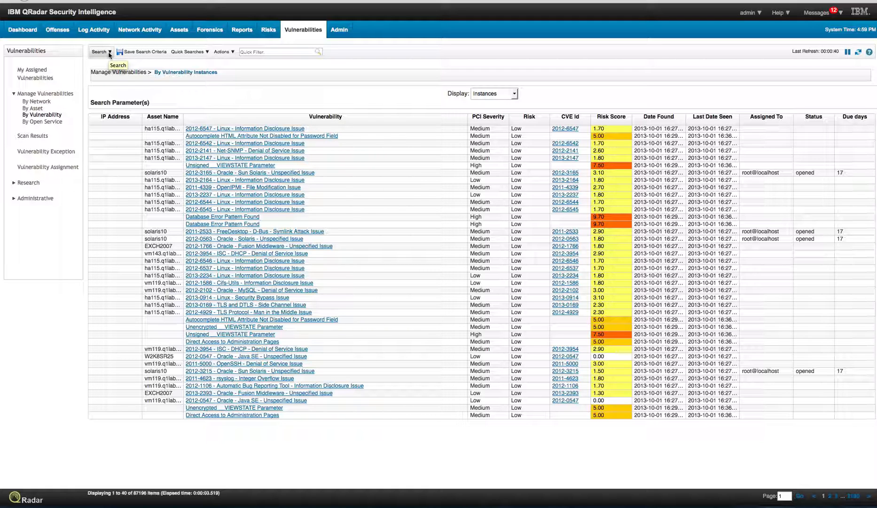
# - Run a search filtered on External Reference type equals IBM Endpoint Manager Patch
pyautogui.click(100, 52)
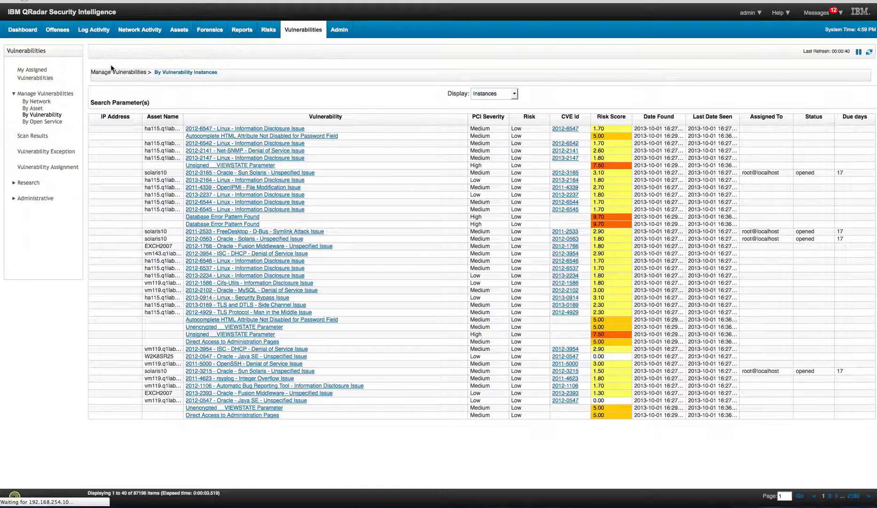
pyautogui.click(42, 115)
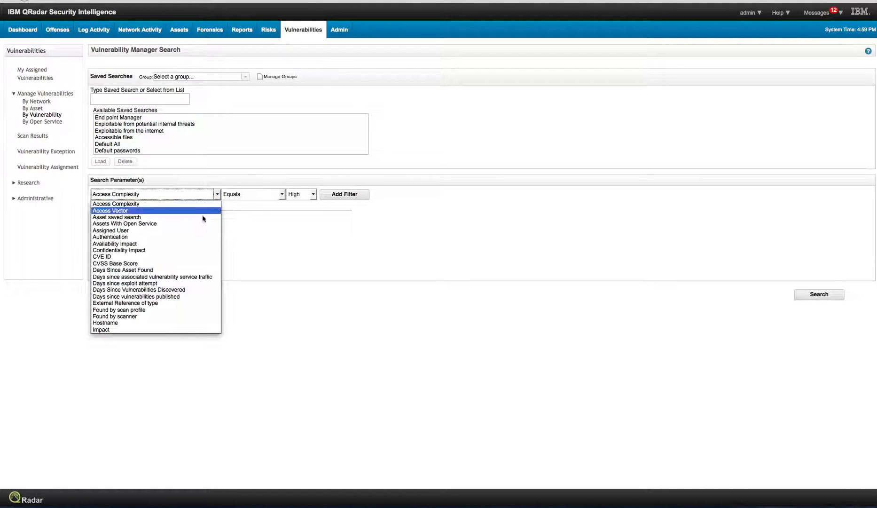
pyautogui.moveTo(149, 303)
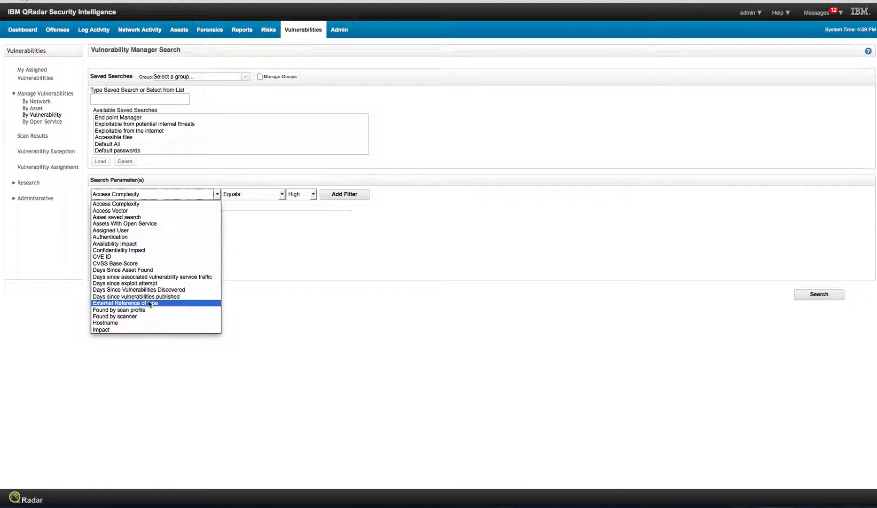
pyautogui.click(125, 302)
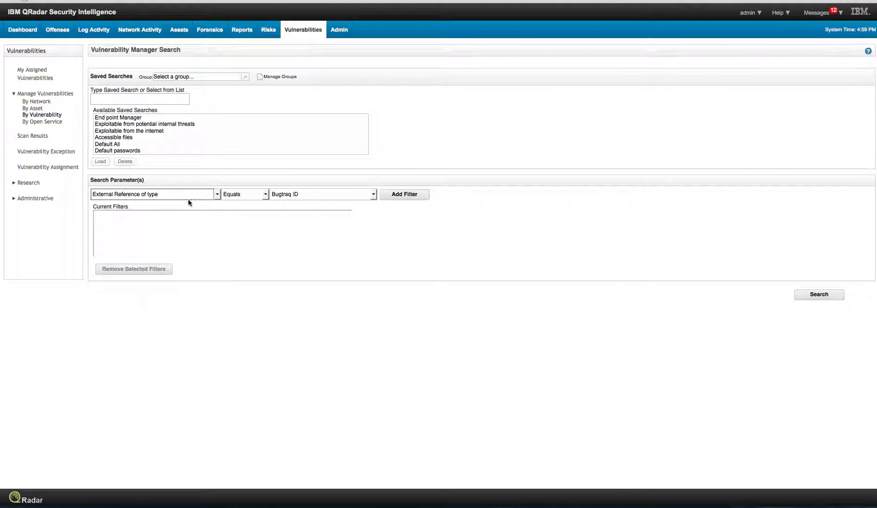
pyautogui.click(371, 194)
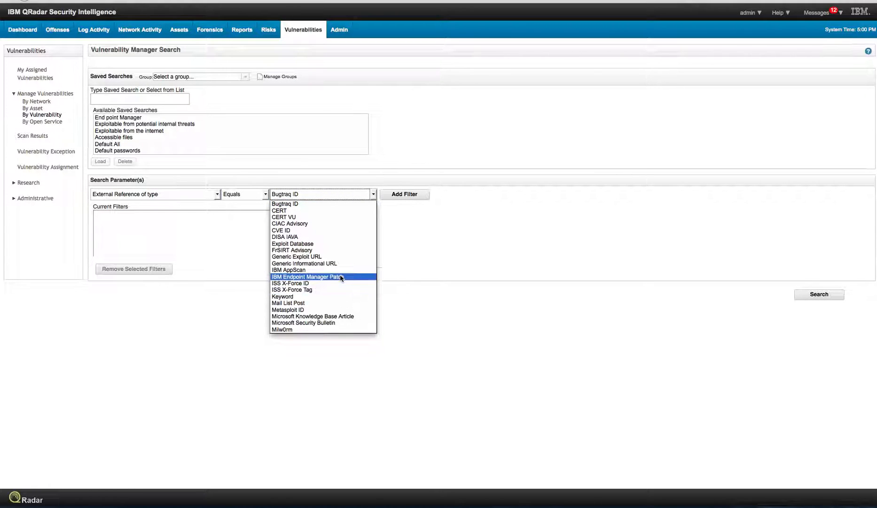
pyautogui.click(306, 277)
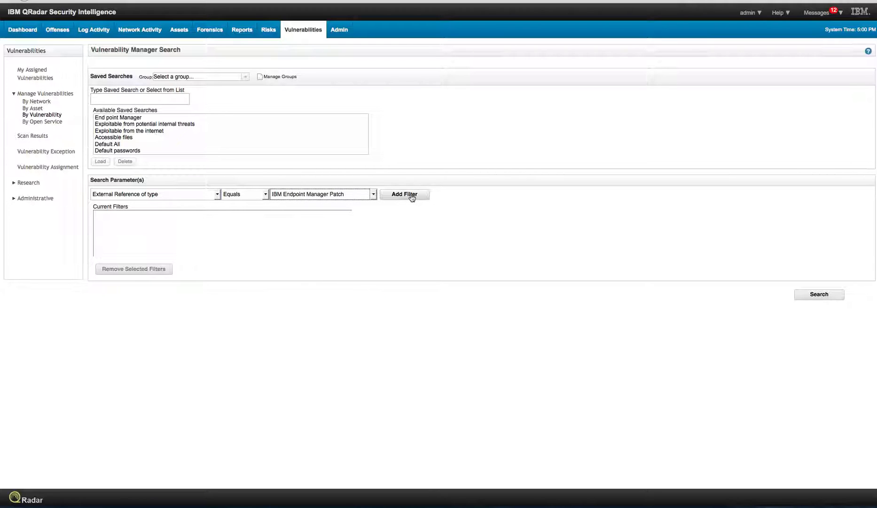
pyautogui.click(404, 194)
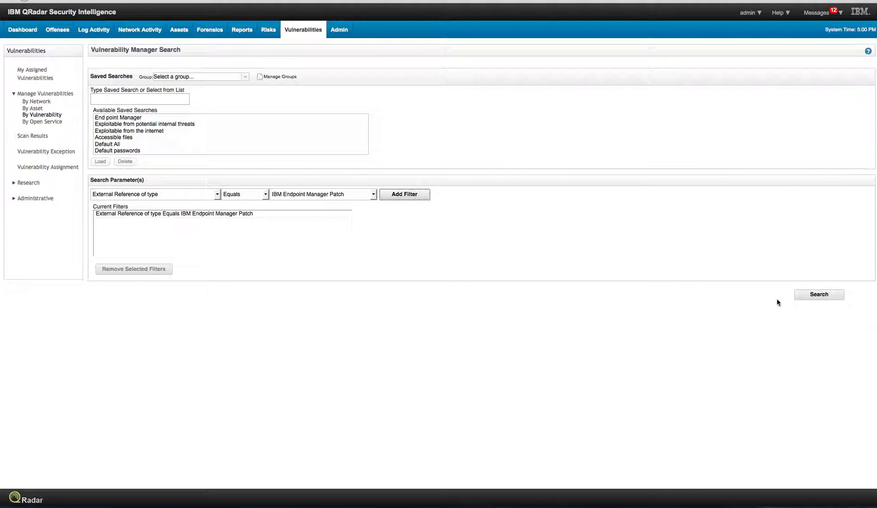
pyautogui.moveTo(818, 294)
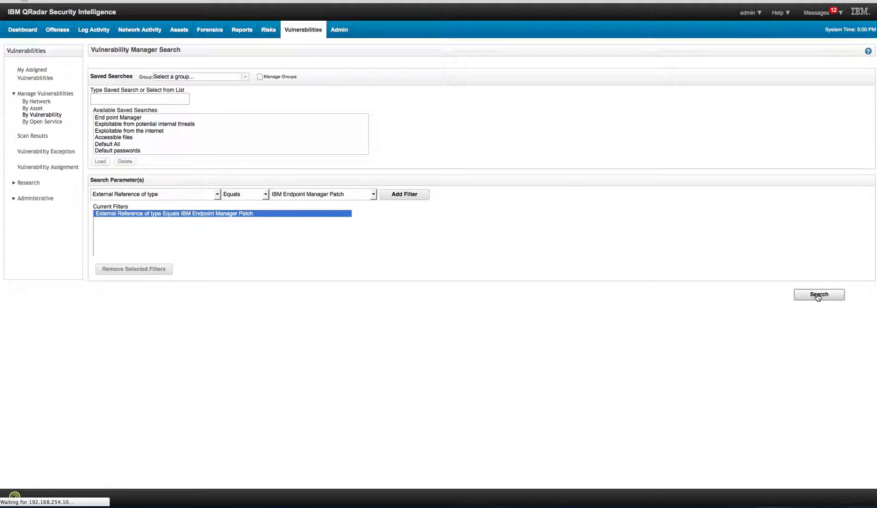
pyautogui.click(818, 294)
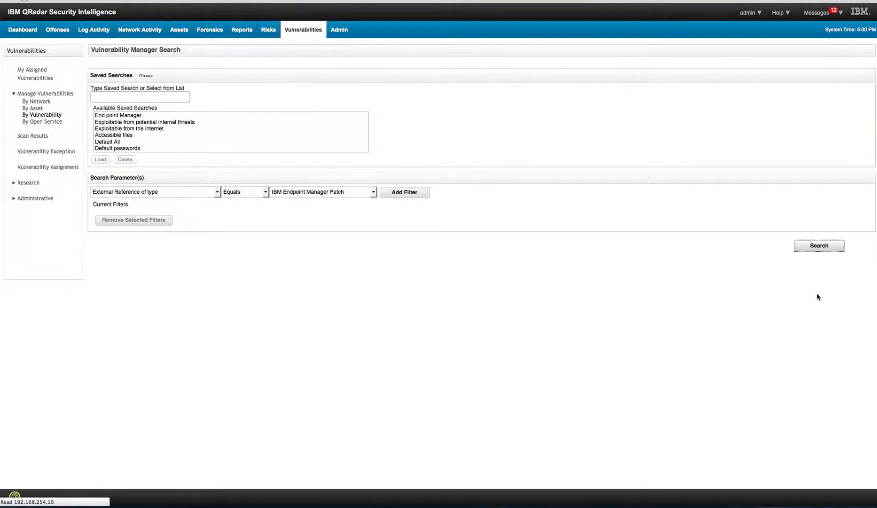
# - Load the 'Patchable by IEM' quick search to list its 34,711 vulnerability instances
pyautogui.click(817, 246)
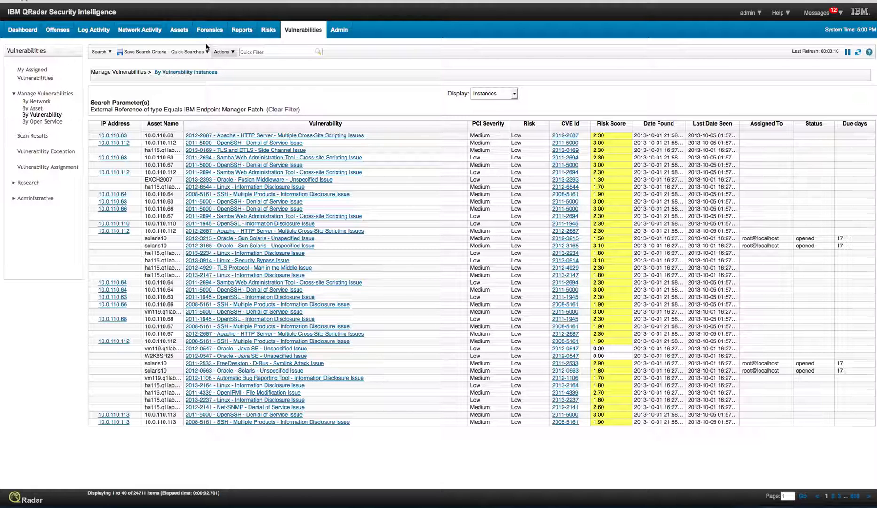
pyautogui.click(188, 52)
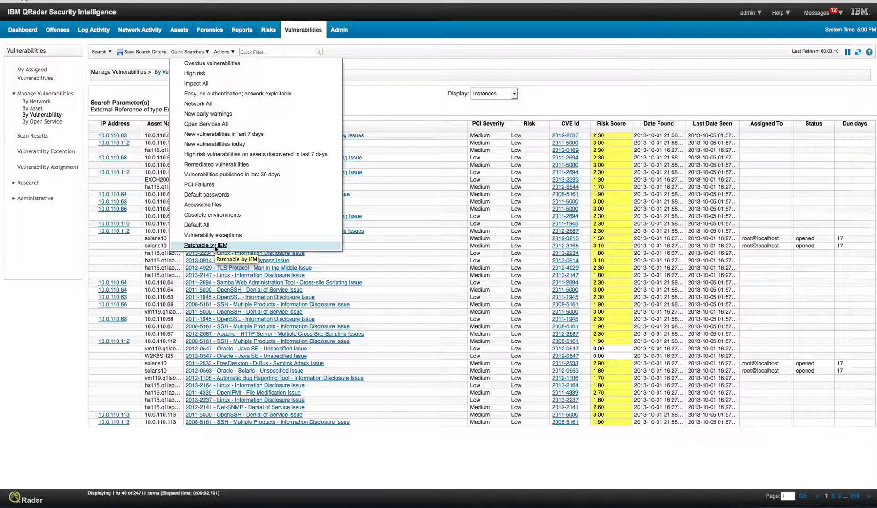
pyautogui.click(205, 245)
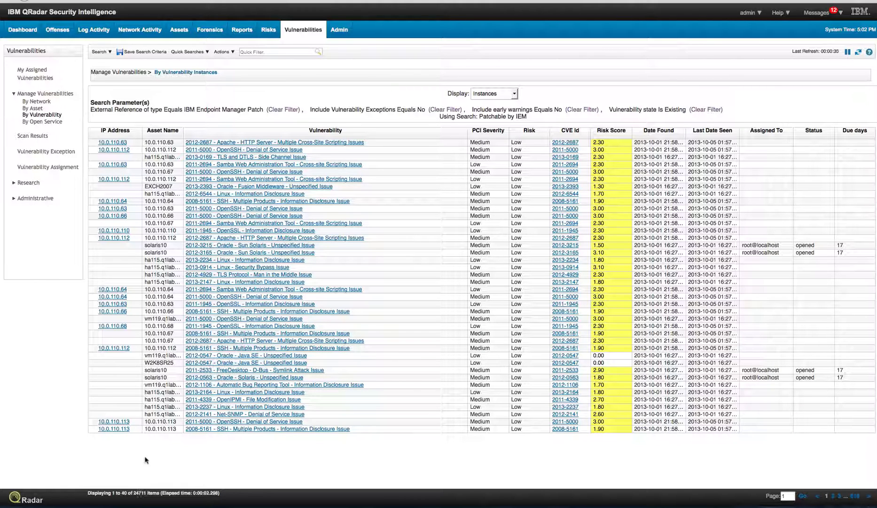
# - Show the 'Patchable by IEM' question in the Risks Policy Monitor with its three asset results
pyautogui.click(268, 30)
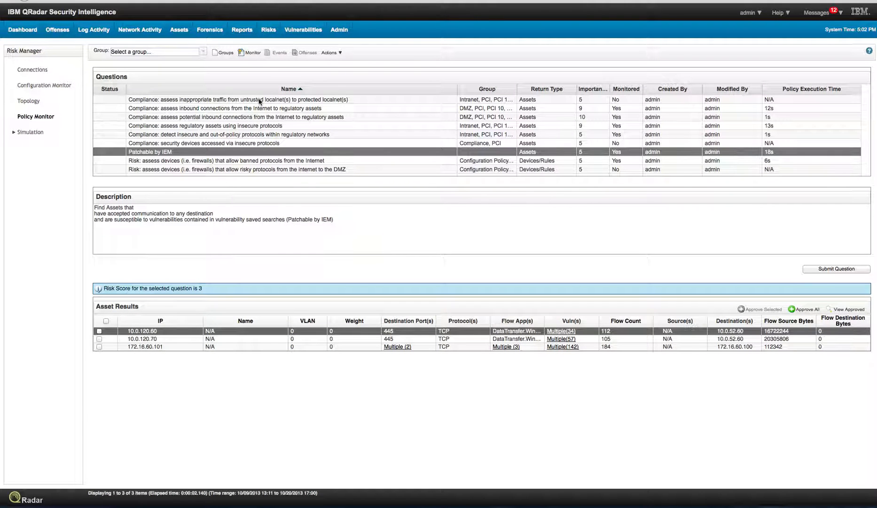
pyautogui.moveTo(269, 32)
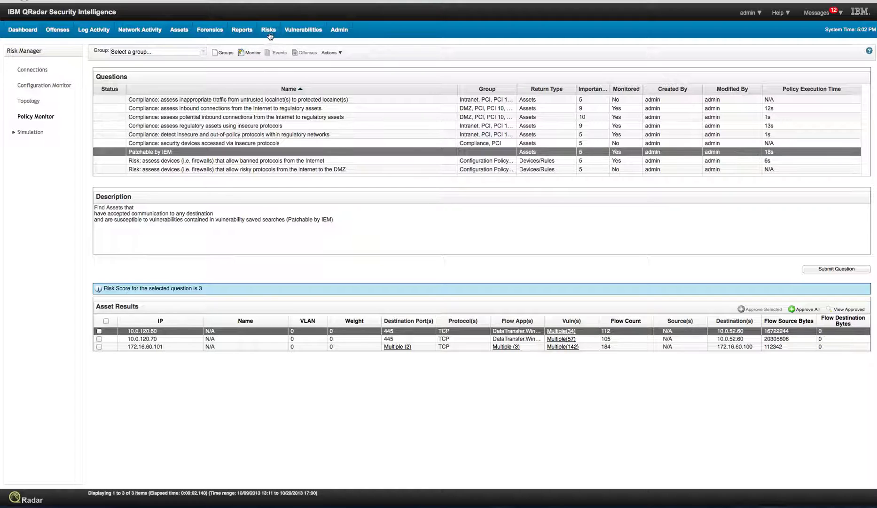
pyautogui.moveTo(155, 161)
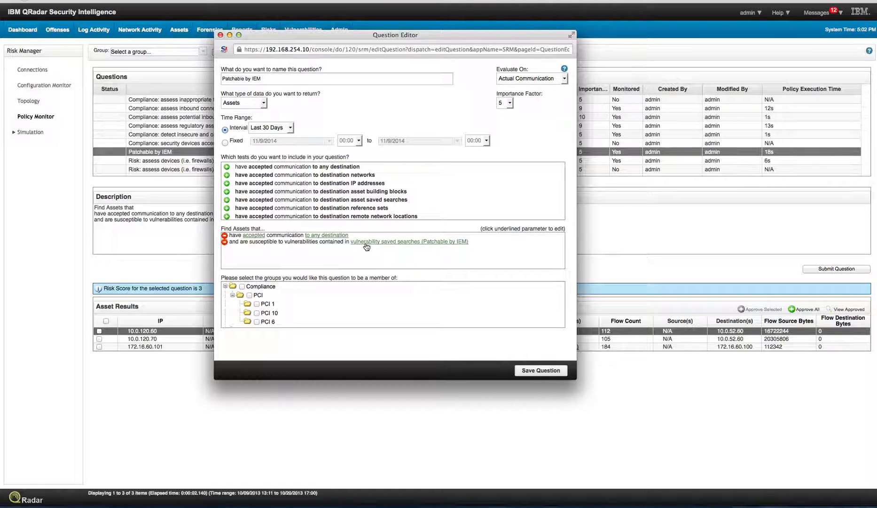
pyautogui.moveTo(430, 248)
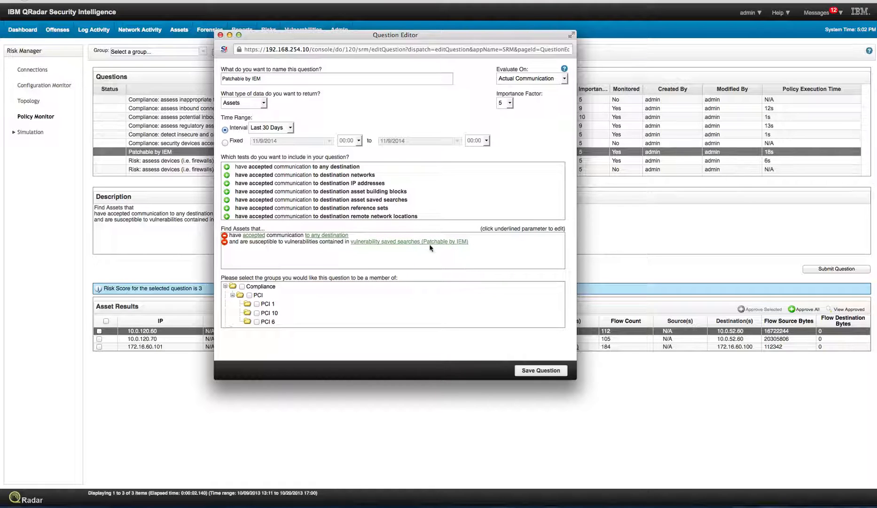
pyautogui.moveTo(425, 247)
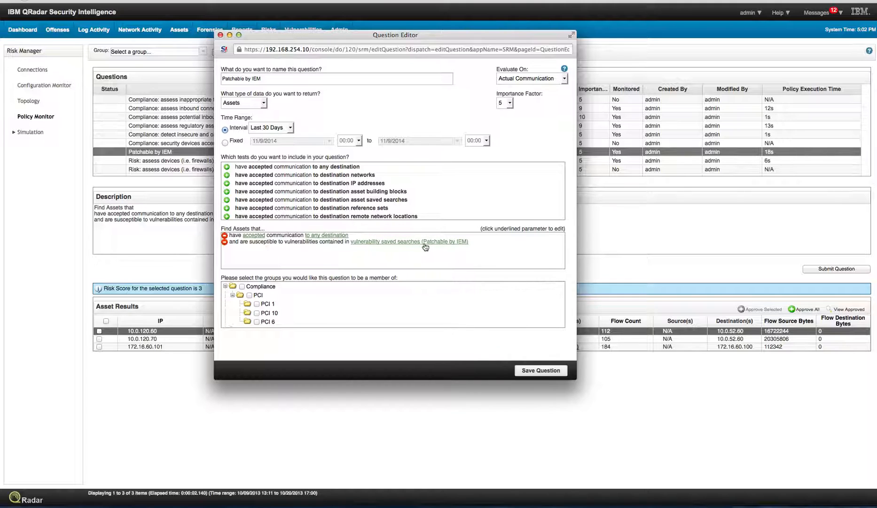
pyautogui.moveTo(316, 242)
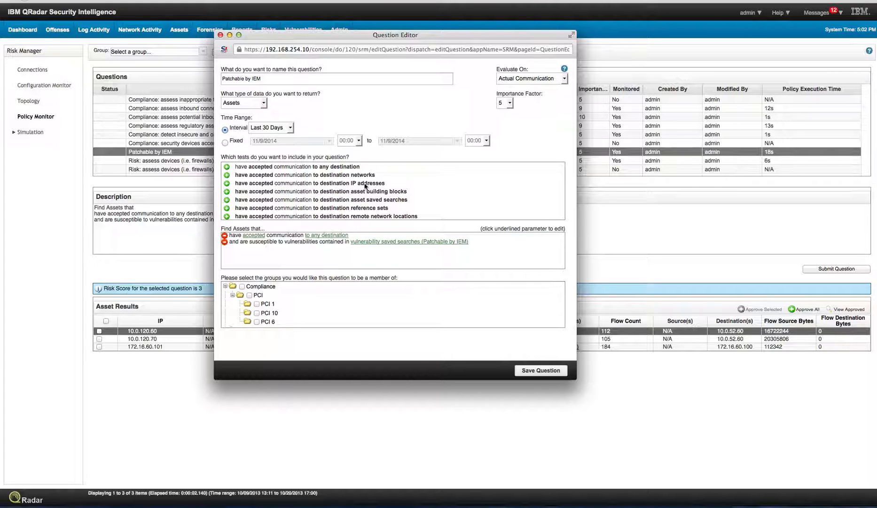
# - Review the question's test list, then leave the Question Editor without saving changes
pyautogui.scroll(-3)
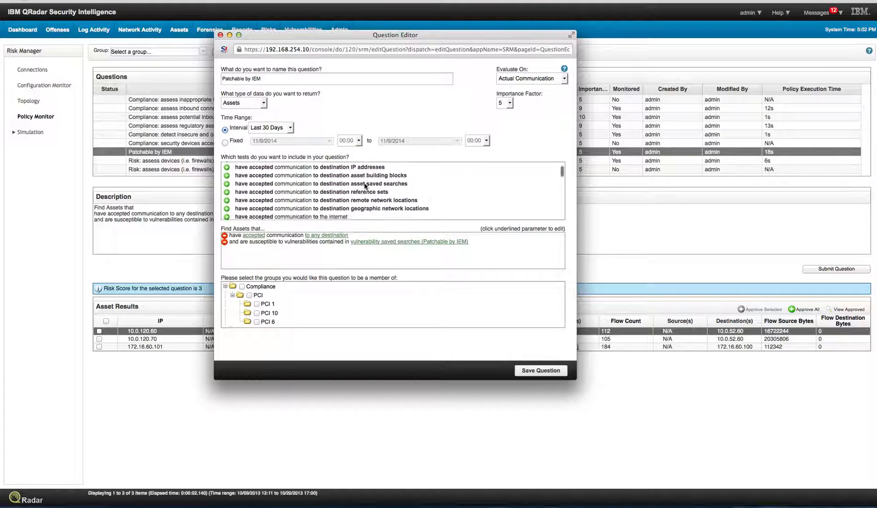
pyautogui.scroll(-3)
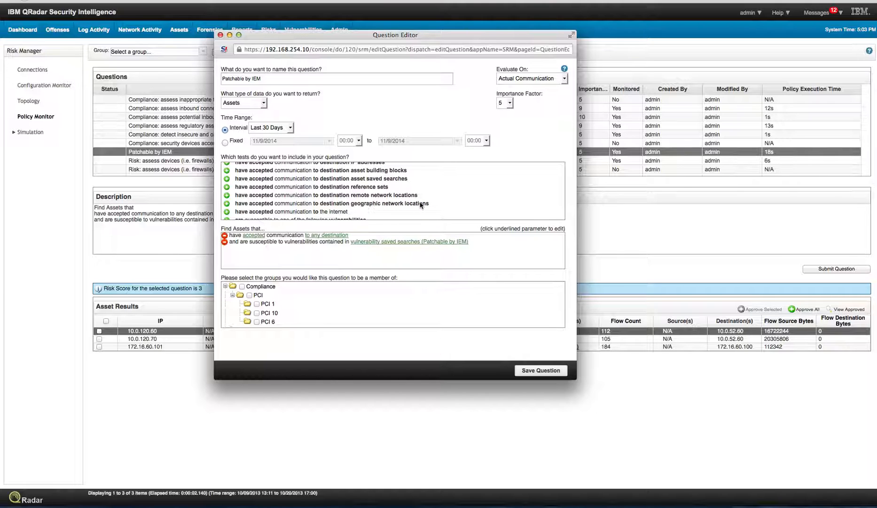
pyautogui.scroll(-3)
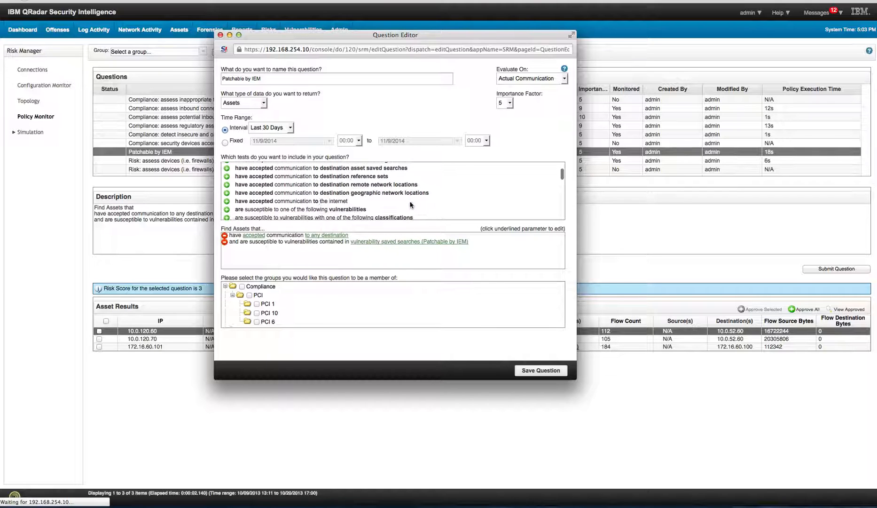
pyautogui.scroll(-3)
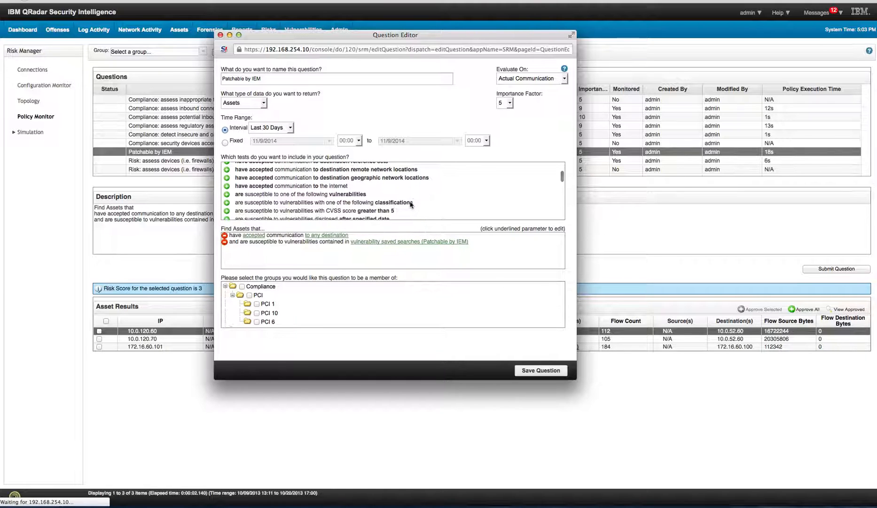
pyautogui.scroll(-3)
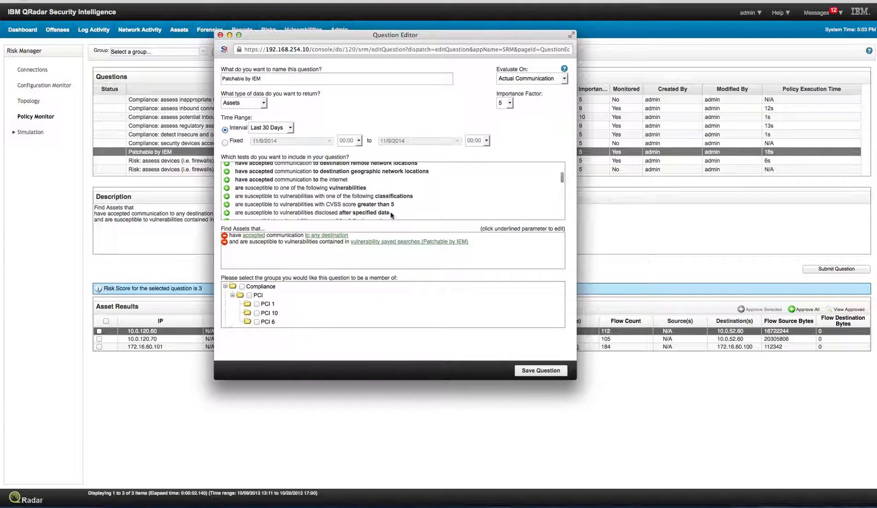
pyautogui.scroll(-3)
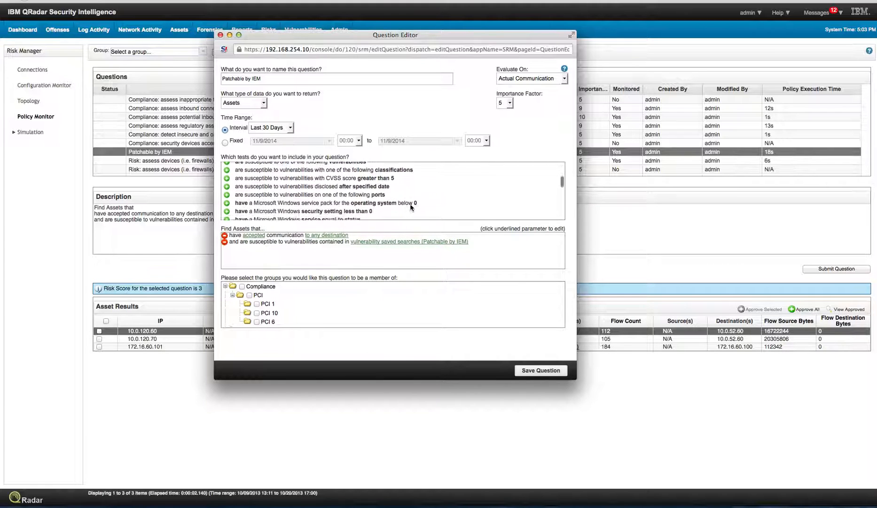
pyautogui.scroll(-3)
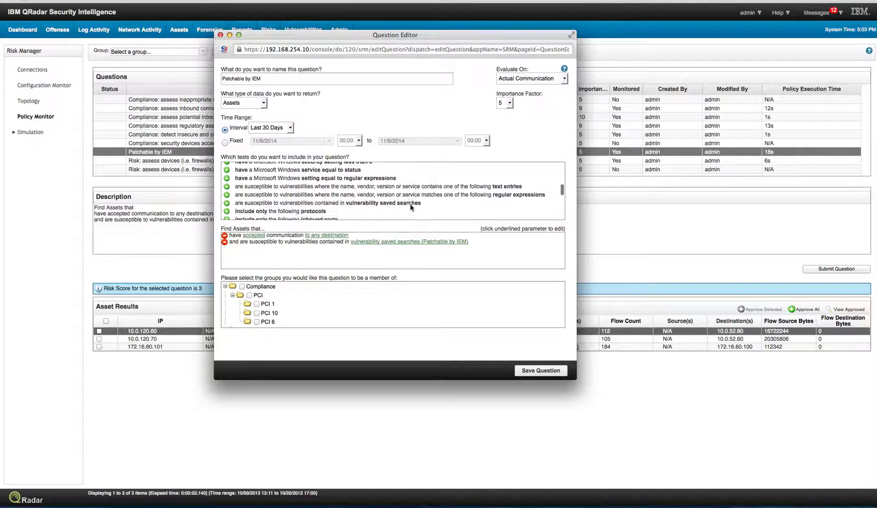
pyautogui.scroll(-3)
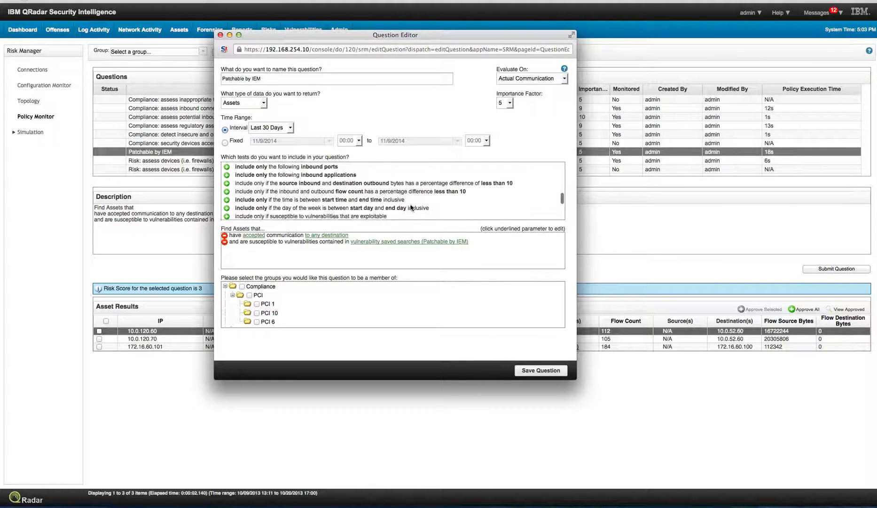
pyautogui.scroll(-3)
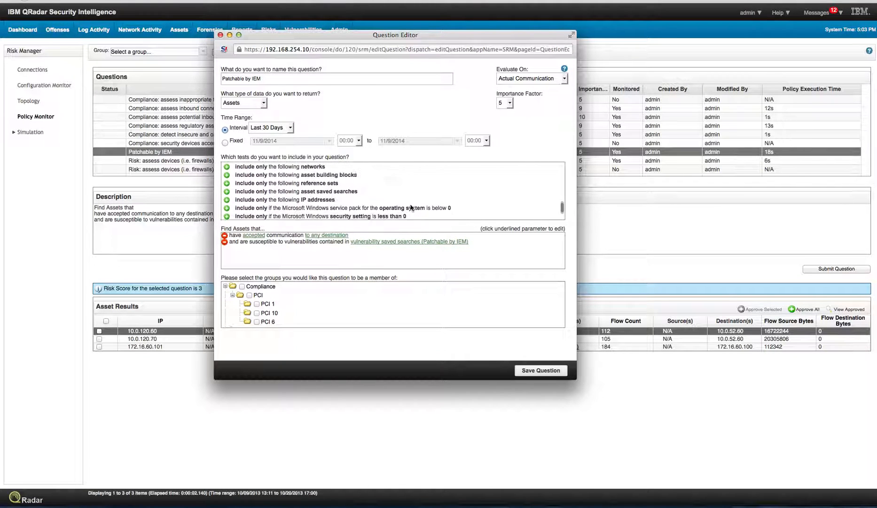
pyautogui.scroll(-3)
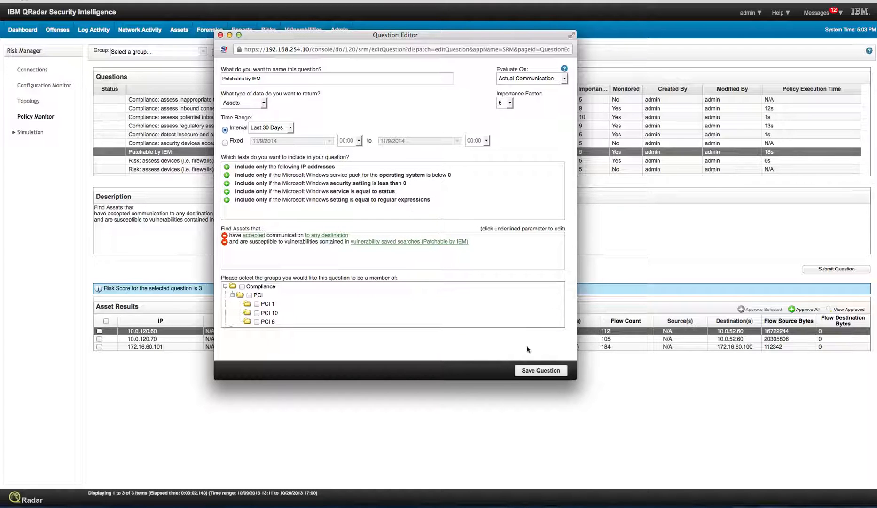
pyautogui.moveTo(540, 370)
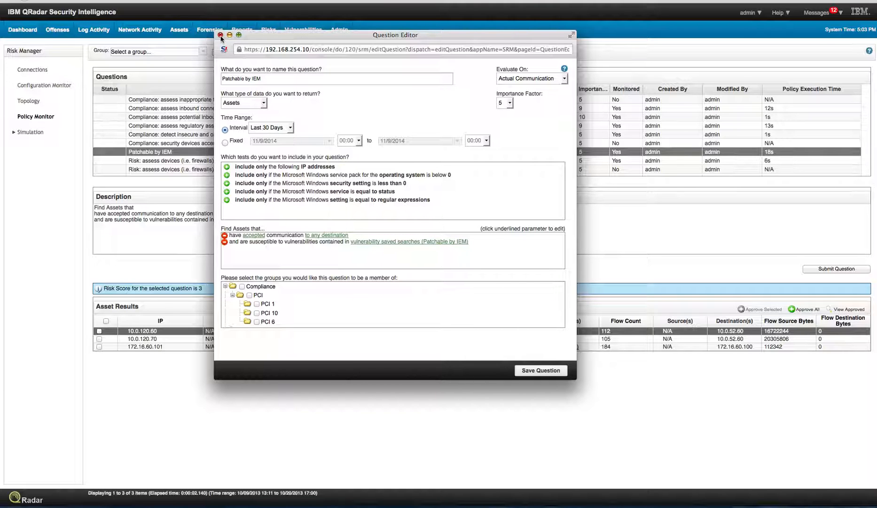
pyautogui.click(223, 35)
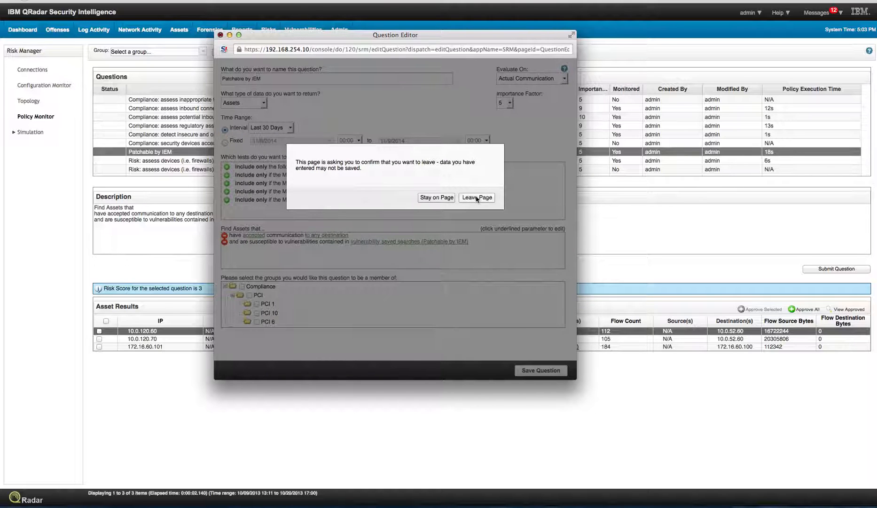
pyautogui.moveTo(480, 219)
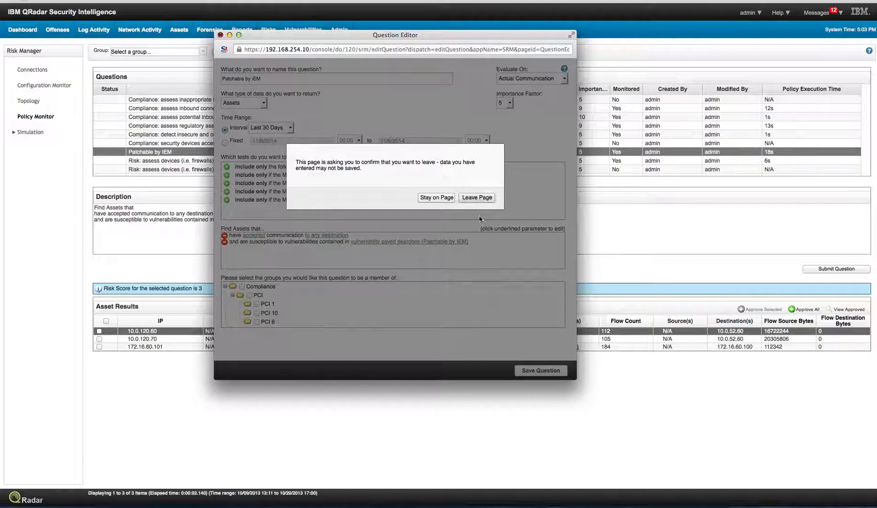
pyautogui.click(476, 196)
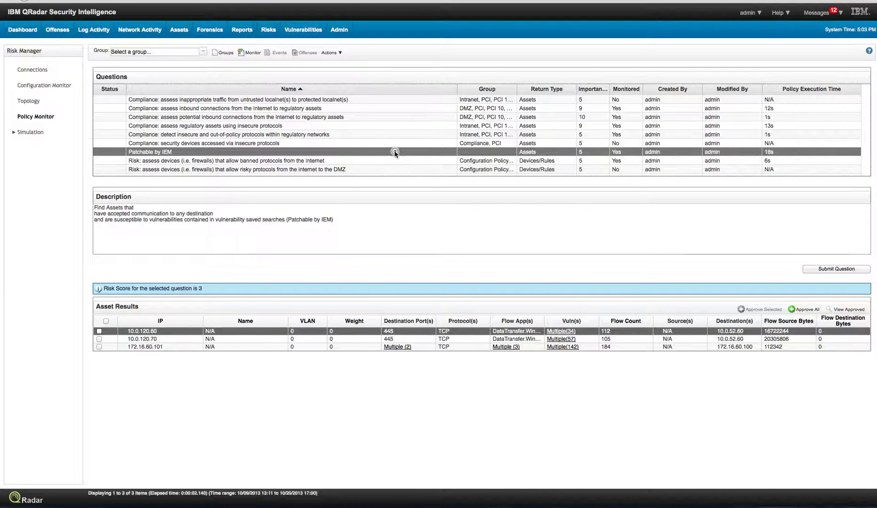
# - Reopen the Patchable by IEM question and review its time range interval and Evaluate On choices
pyautogui.doubleClick(150, 151)
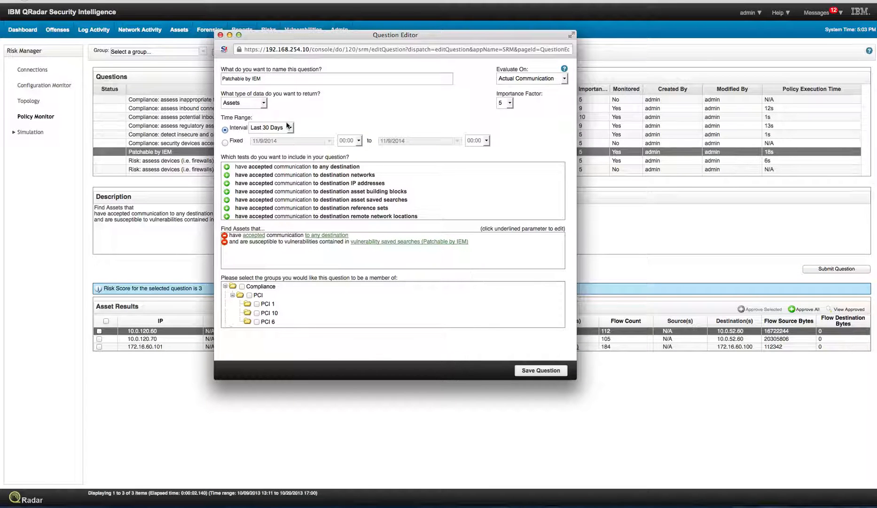
pyautogui.click(289, 128)
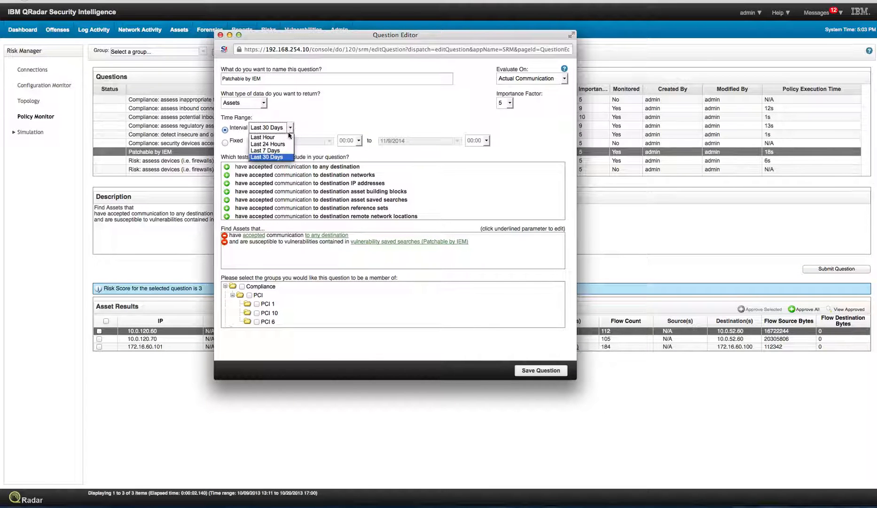
pyautogui.moveTo(263, 138)
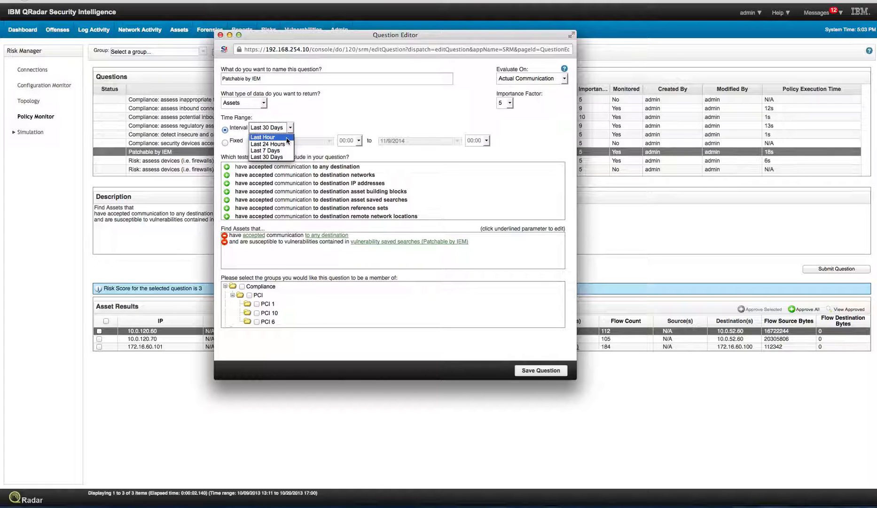
pyautogui.moveTo(311, 118)
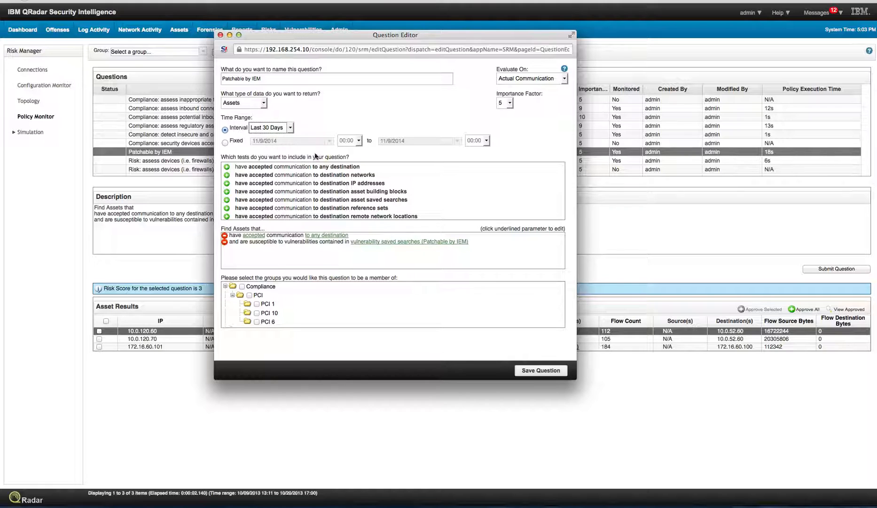
pyautogui.moveTo(564, 78)
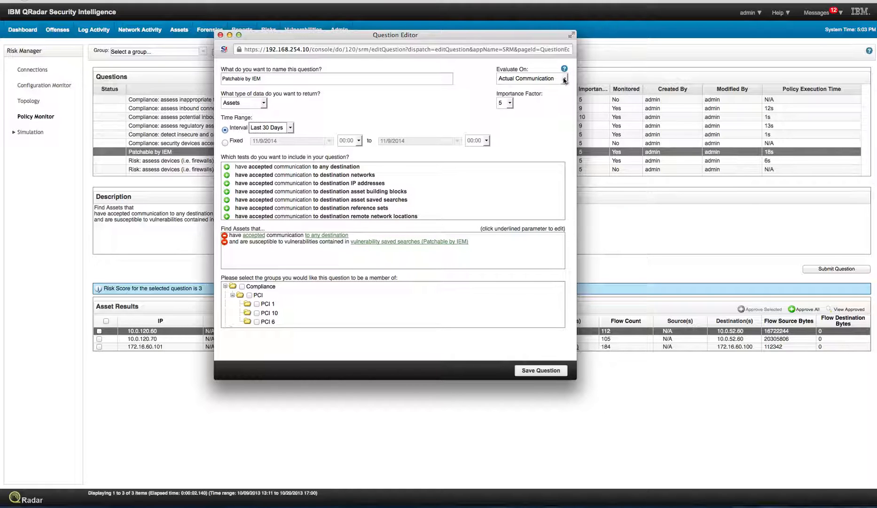
pyautogui.click(564, 78)
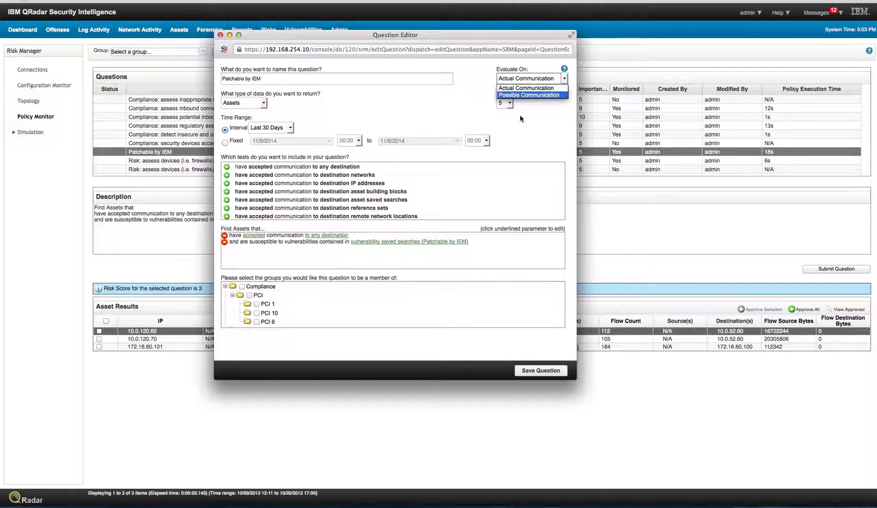
pyautogui.moveTo(456, 116)
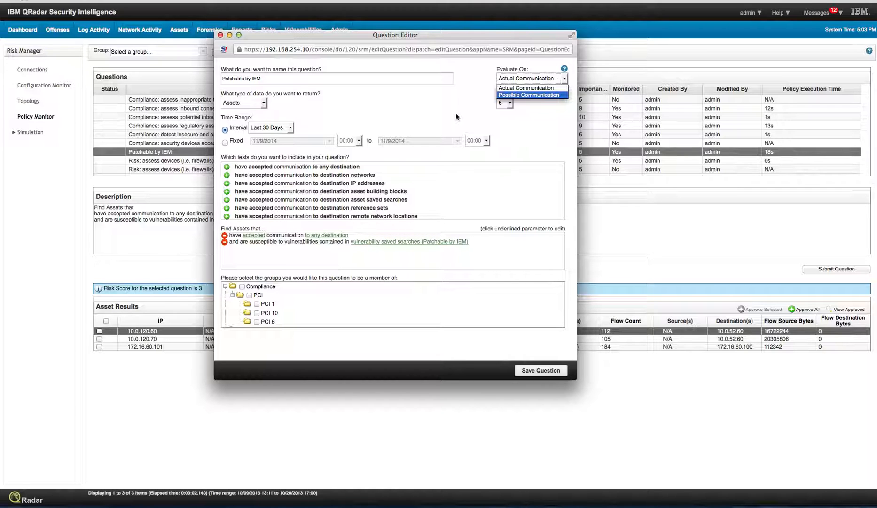
pyautogui.moveTo(465, 101)
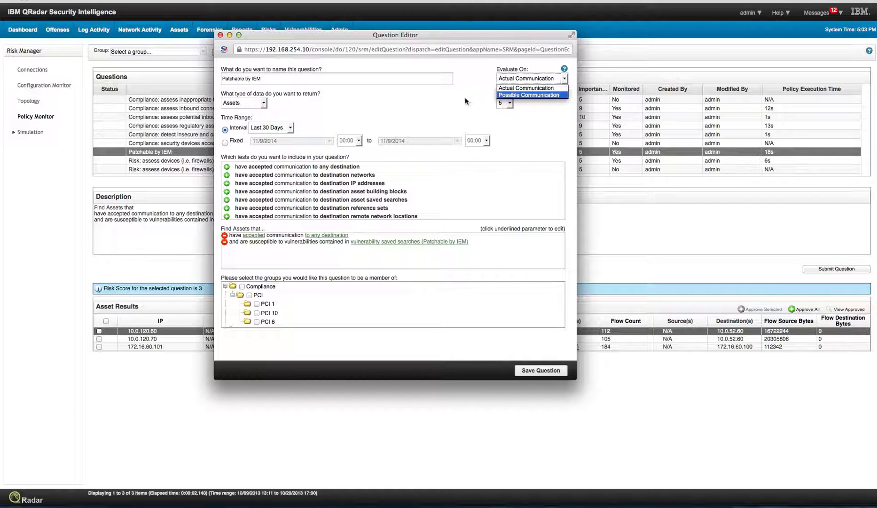
pyautogui.moveTo(426, 108)
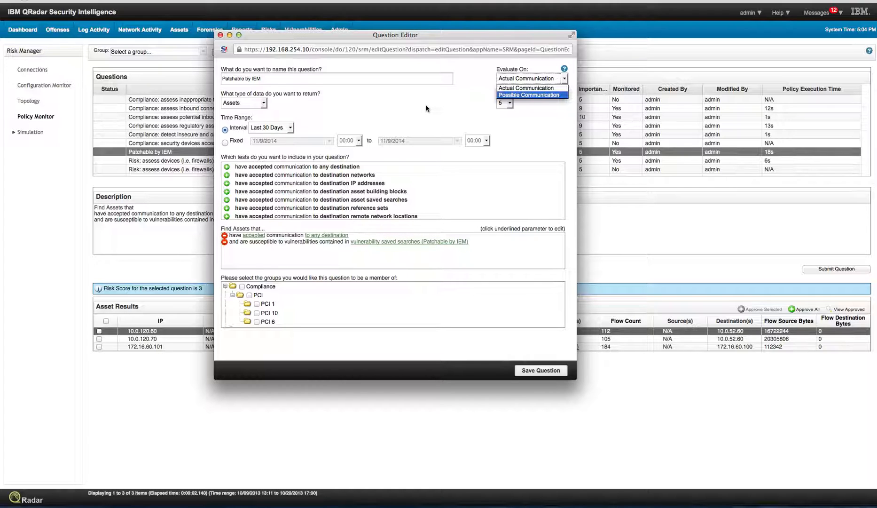
pyautogui.moveTo(263, 66)
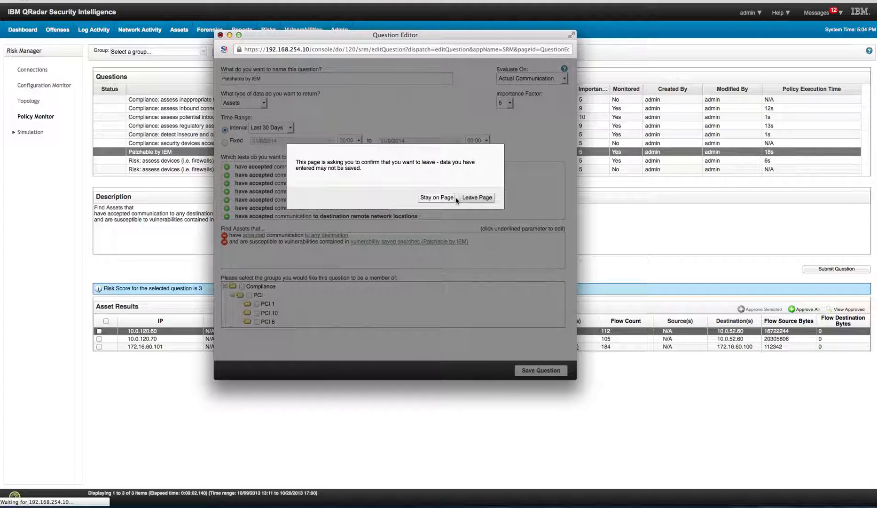
# - Leave the editor and review the monitor's risk category and 500 question-fail score adjustment
pyautogui.click(476, 196)
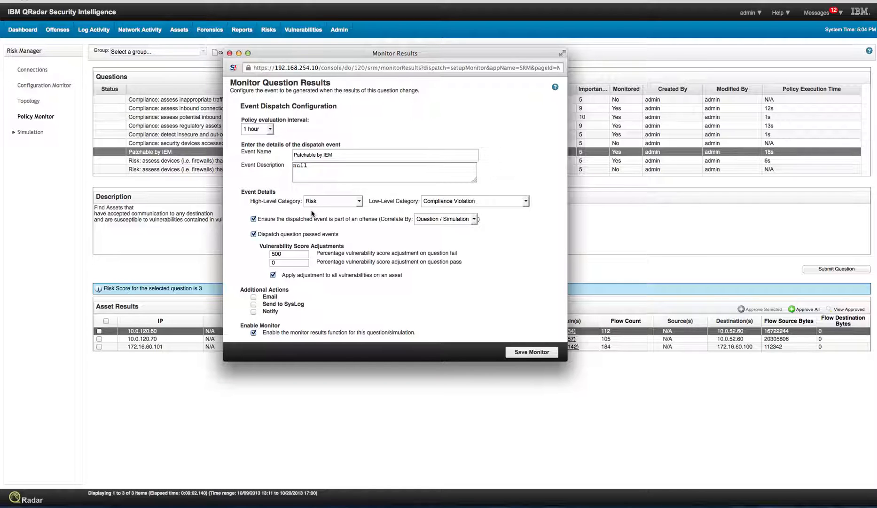
pyautogui.moveTo(300, 190)
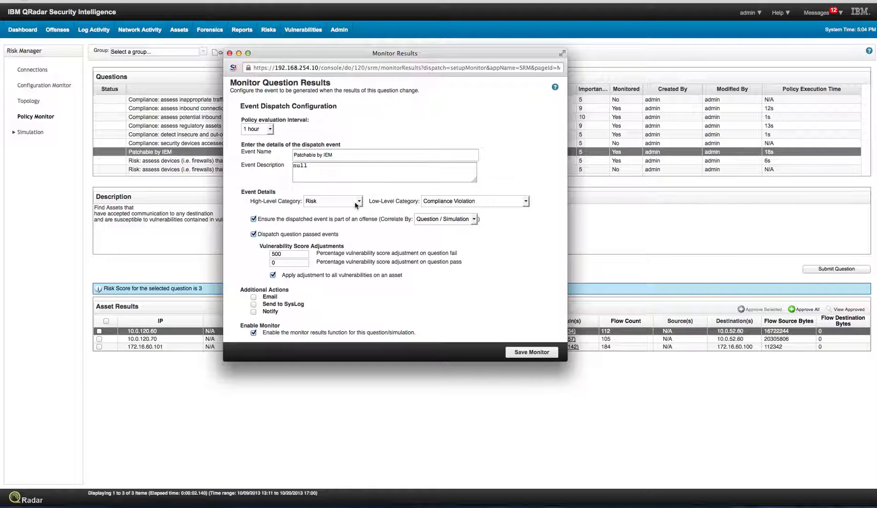
pyautogui.moveTo(342, 223)
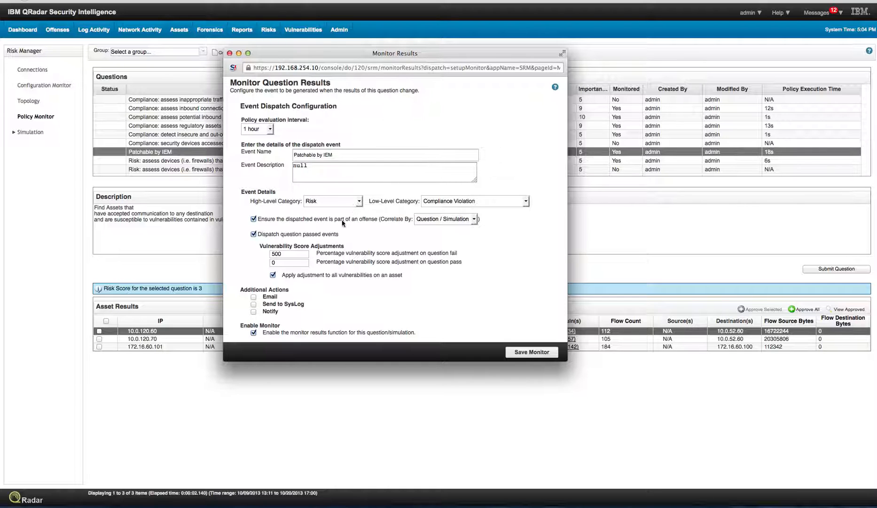
pyautogui.click(290, 263)
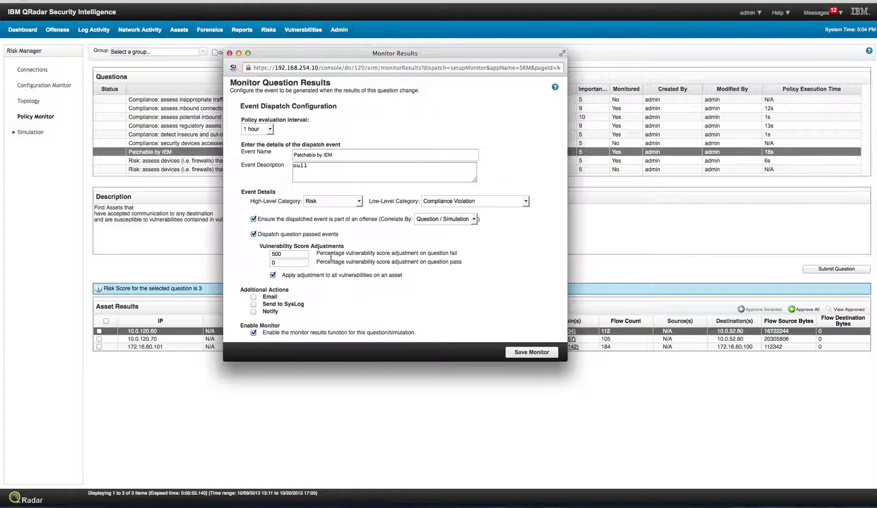
pyautogui.moveTo(311, 258)
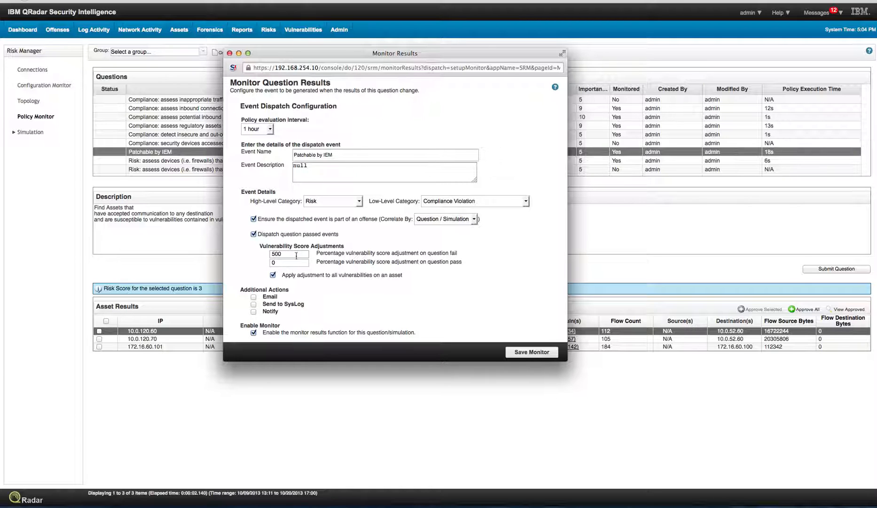
pyautogui.click(288, 263)
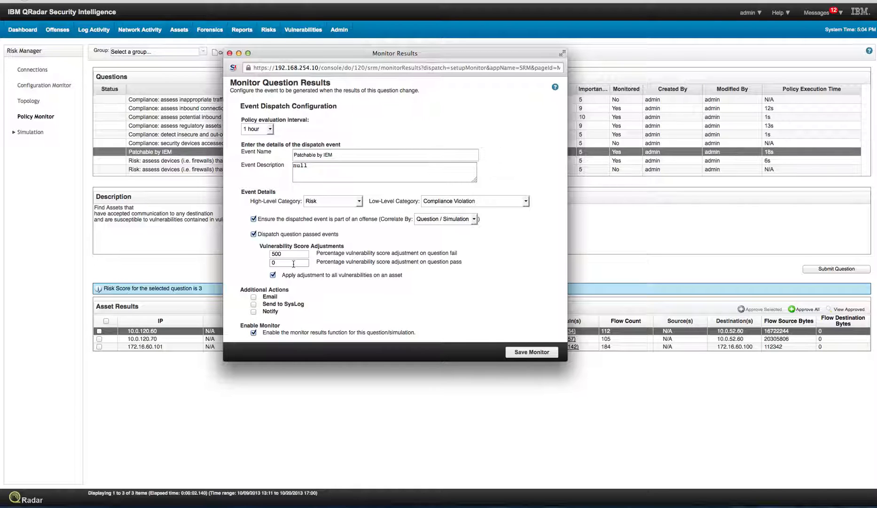
pyautogui.moveTo(436, 302)
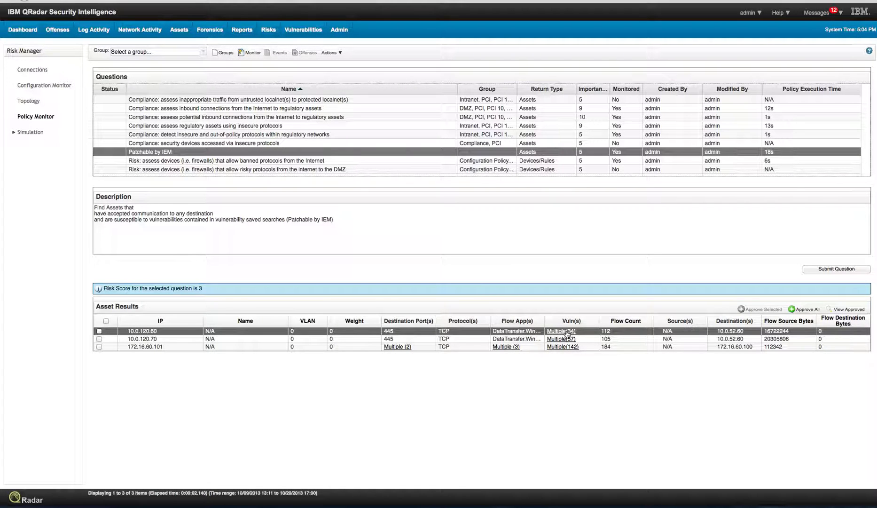
pyautogui.click(560, 330)
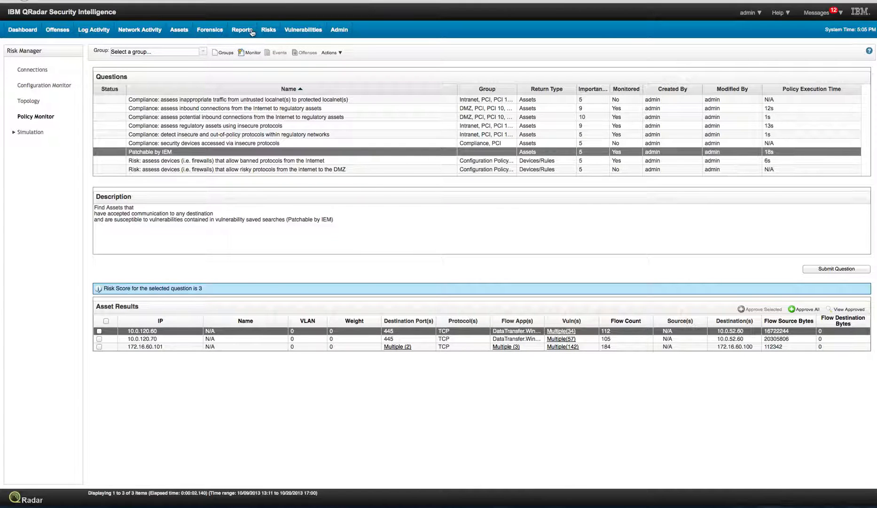
# - Open Report1 in the Report Wizard, then cancel and discard the container changes
pyautogui.click(241, 30)
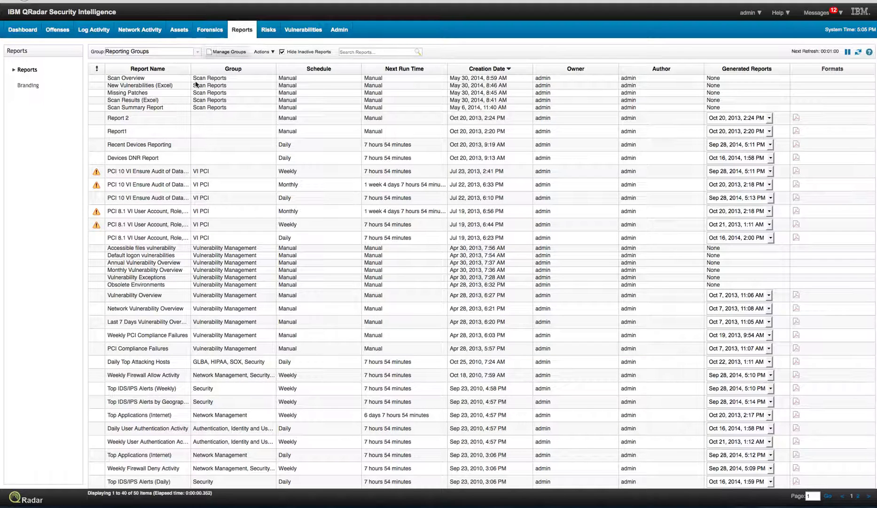
pyautogui.doubleClick(117, 131)
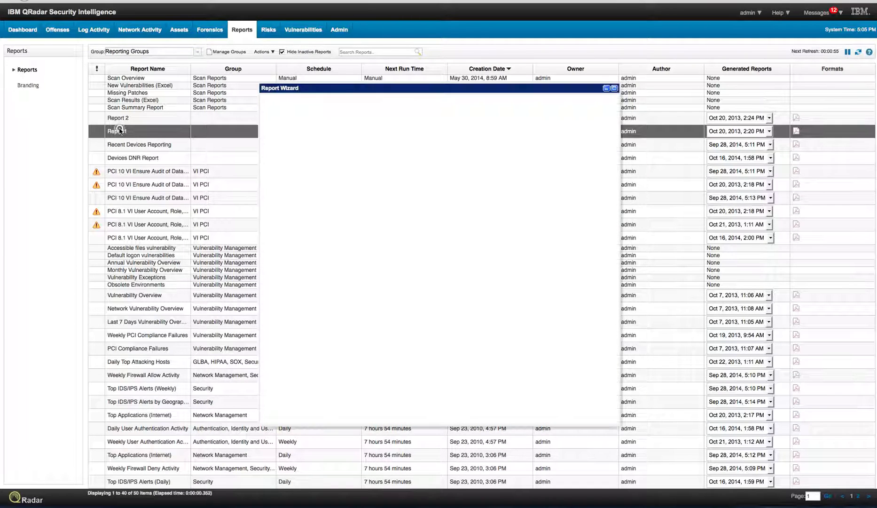
pyautogui.moveTo(414, 237)
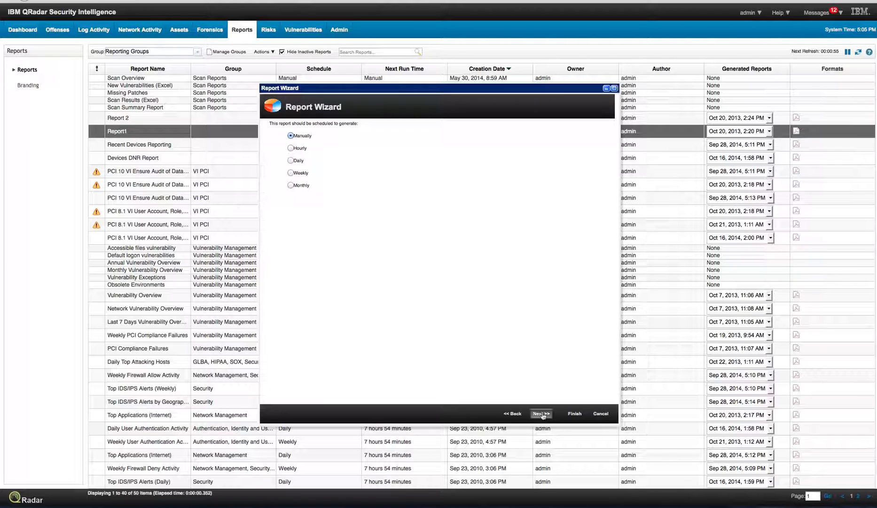
pyautogui.click(541, 413)
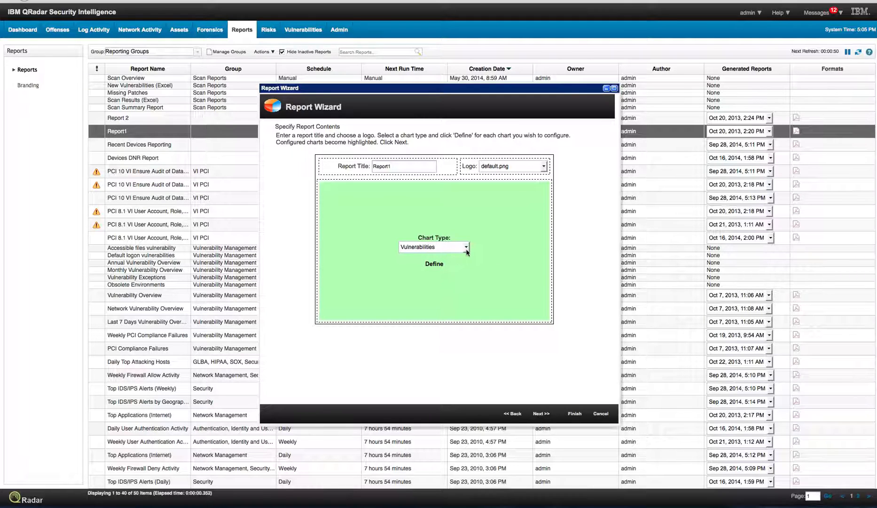
pyautogui.moveTo(436, 267)
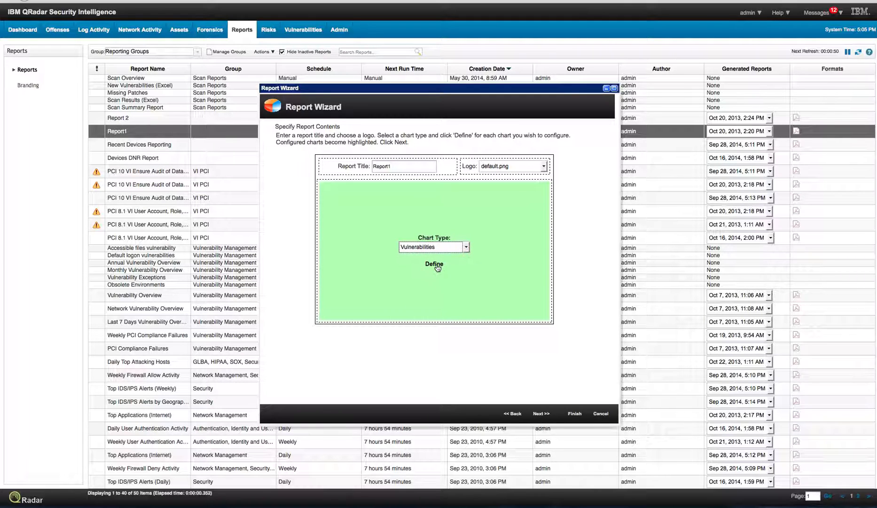
pyautogui.click(433, 264)
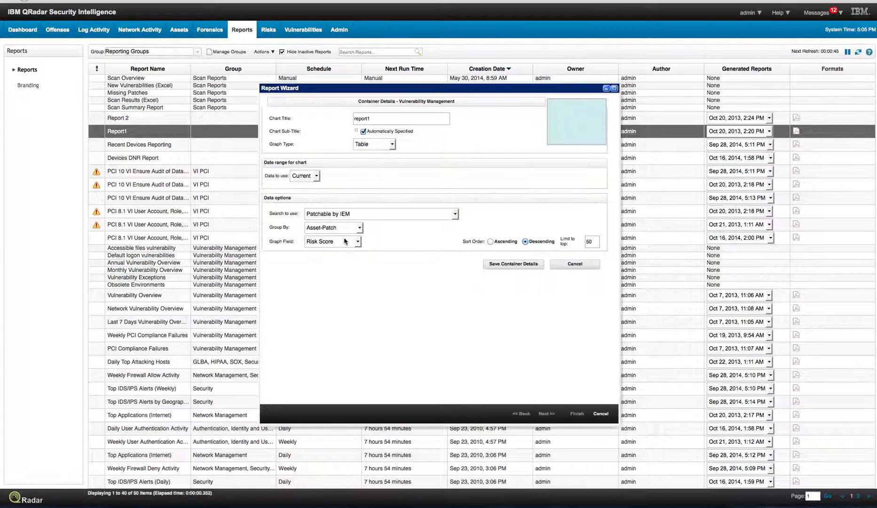
pyautogui.moveTo(362, 243)
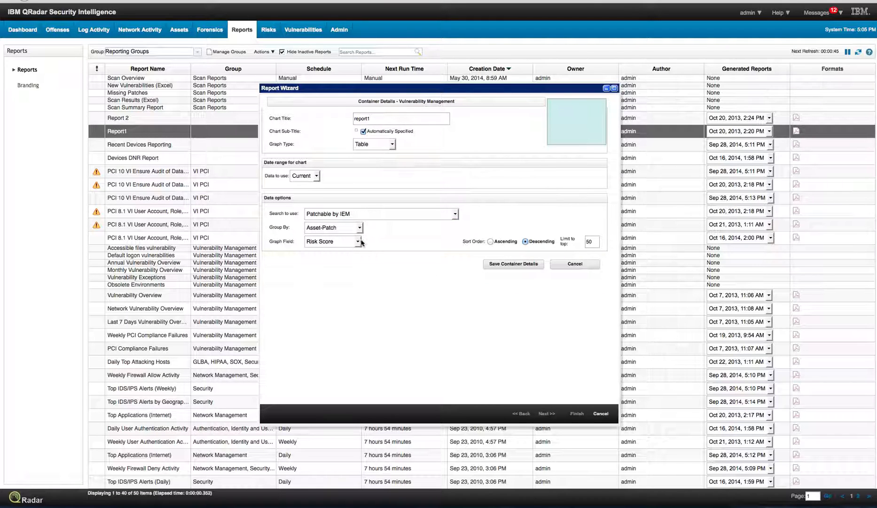
pyautogui.moveTo(572, 314)
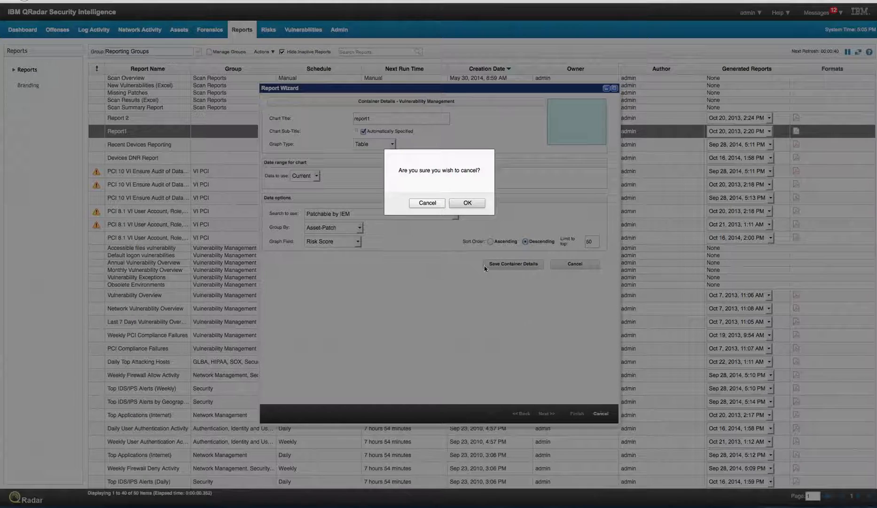
pyautogui.click(467, 202)
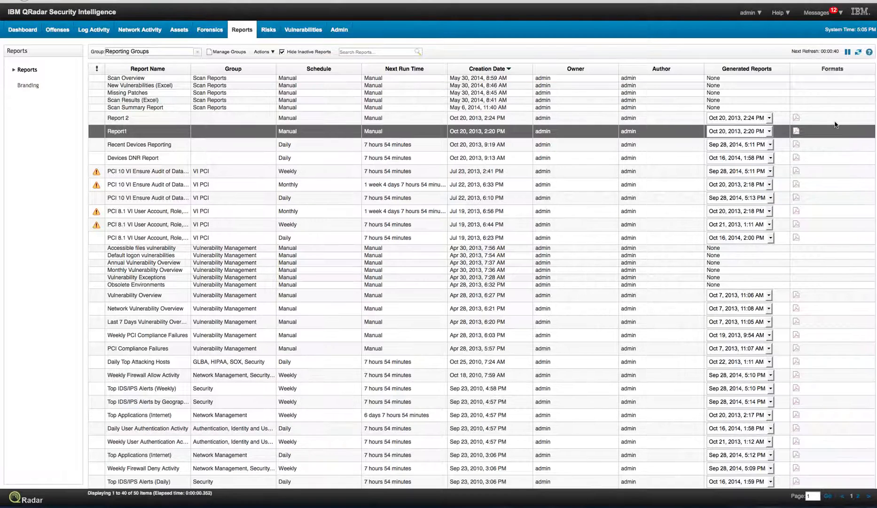
pyautogui.click(796, 130)
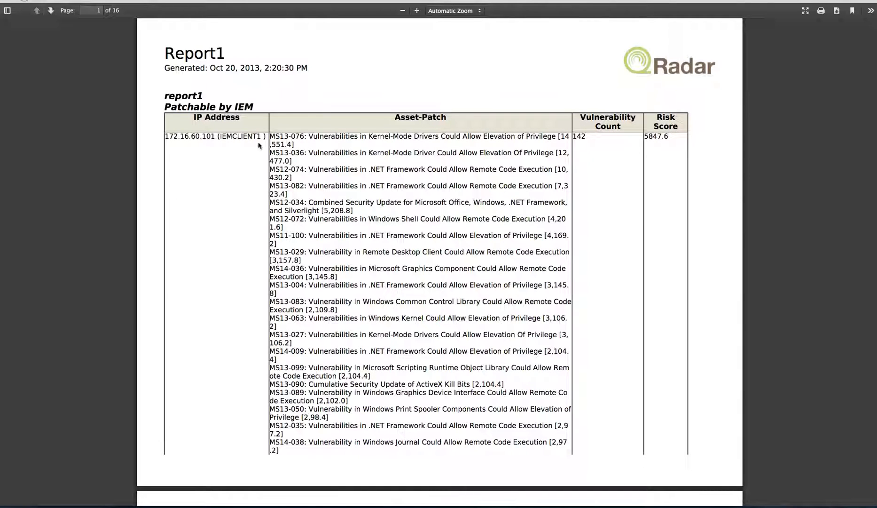
pyautogui.moveTo(432, 181)
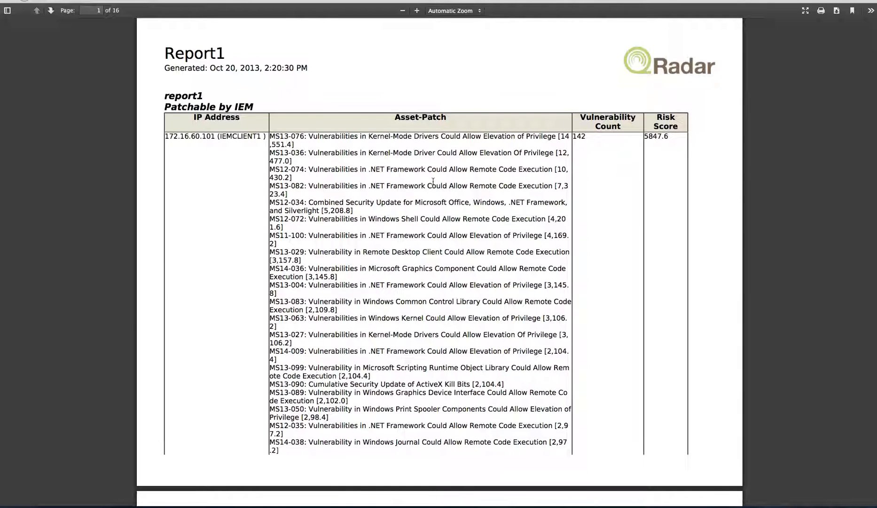
pyautogui.scroll(-3)
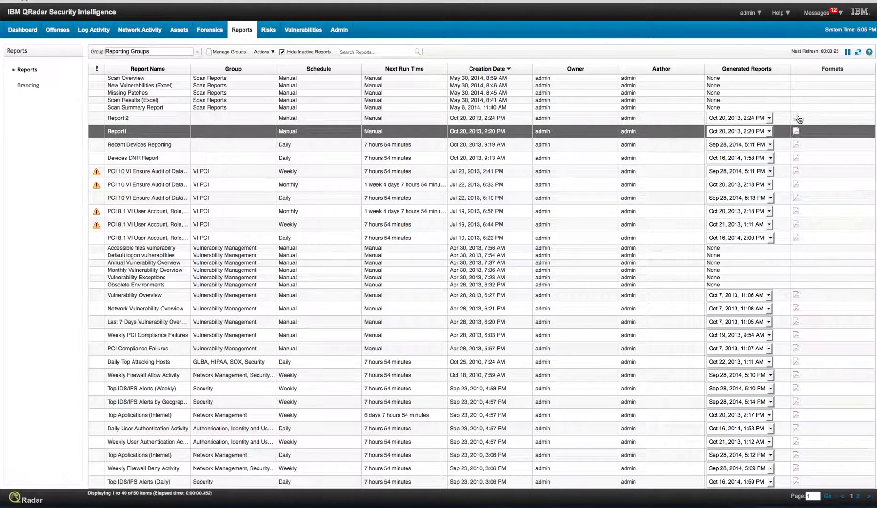
pyautogui.click(799, 118)
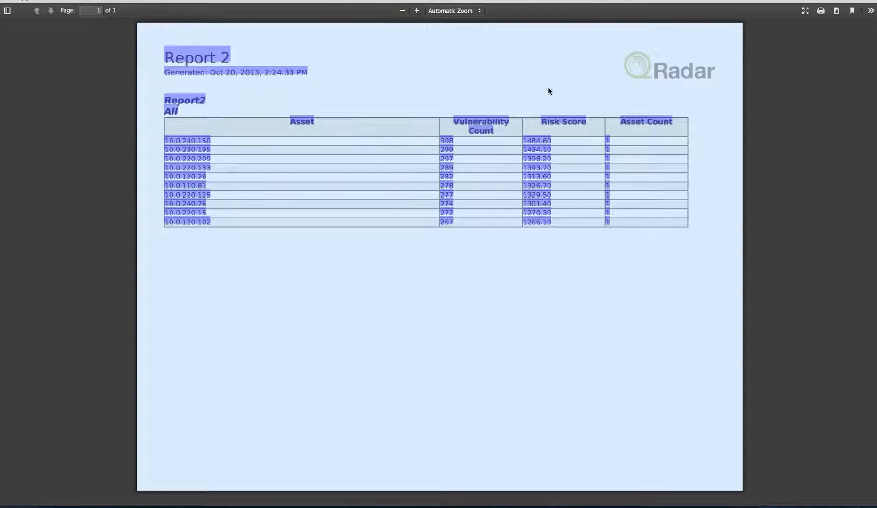
pyautogui.click(392, 335)
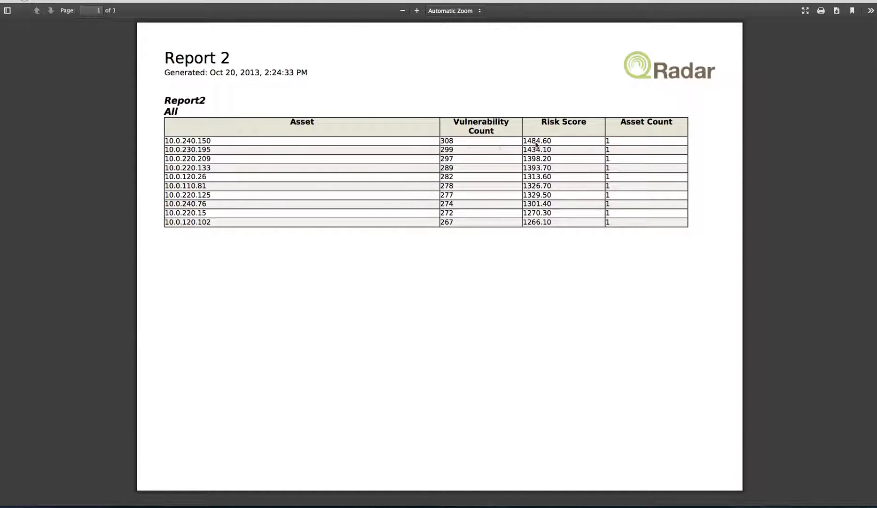
pyautogui.moveTo(558, 146)
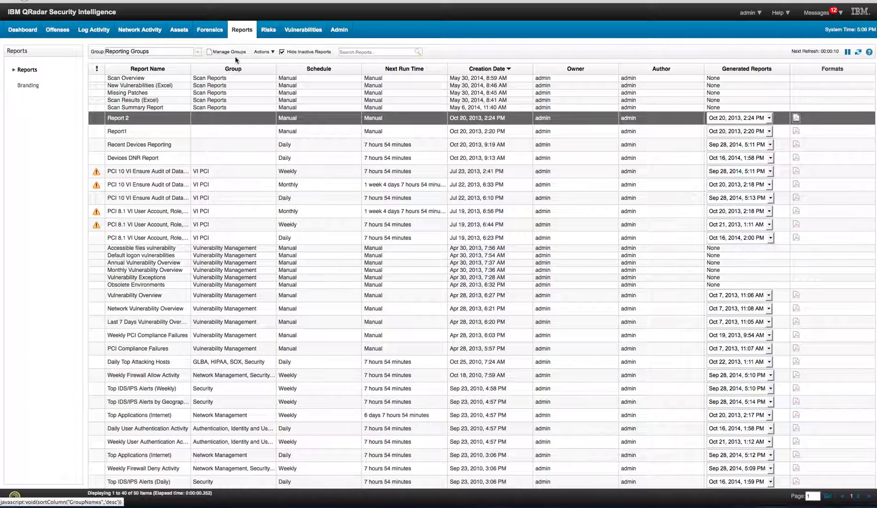
# - Start a new vulnerability search and choose Patch status as the filter parameter
pyautogui.click(303, 30)
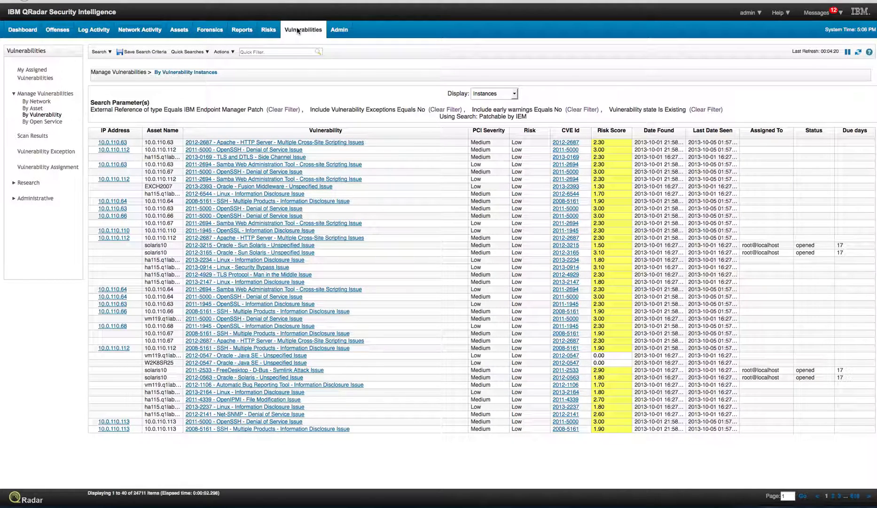
pyautogui.click(101, 52)
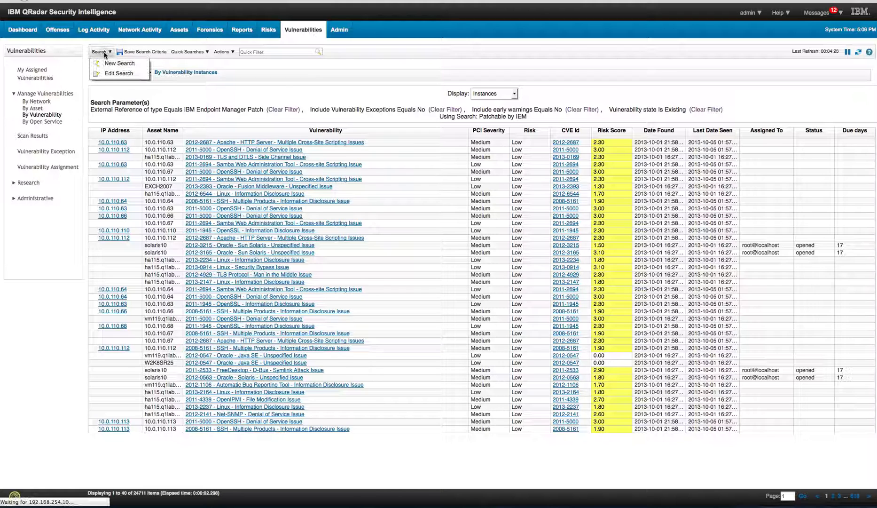
pyautogui.moveTo(119, 63)
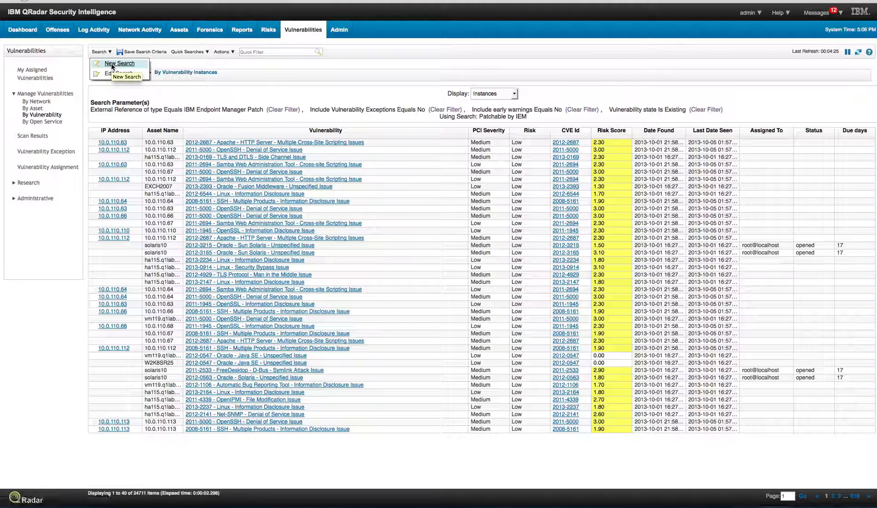
pyautogui.click(119, 63)
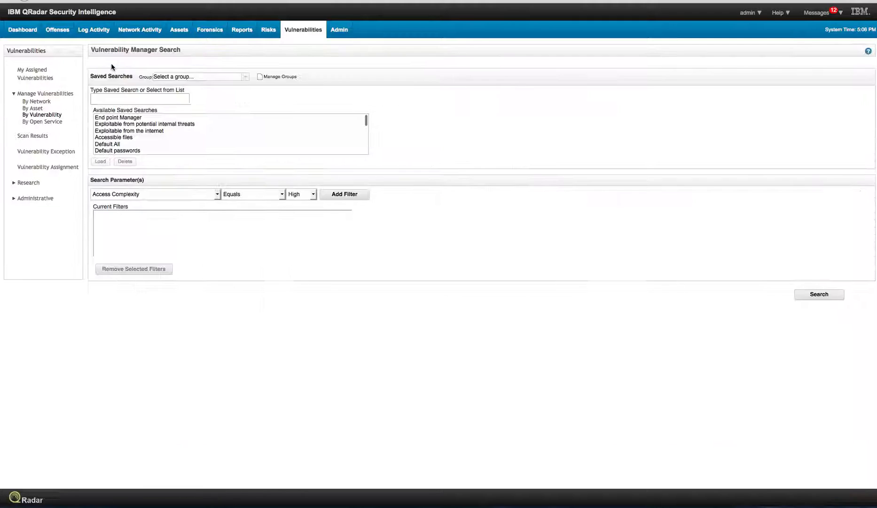
pyautogui.click(217, 194)
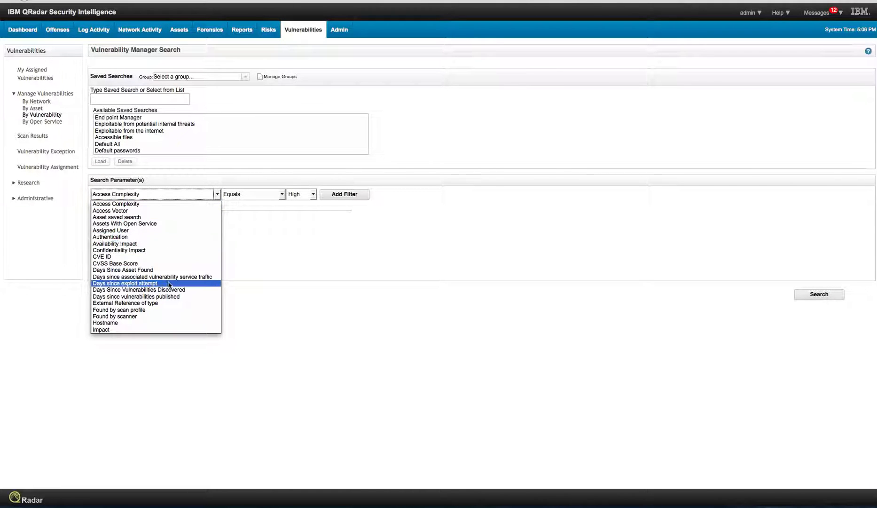
pyautogui.scroll(-3)
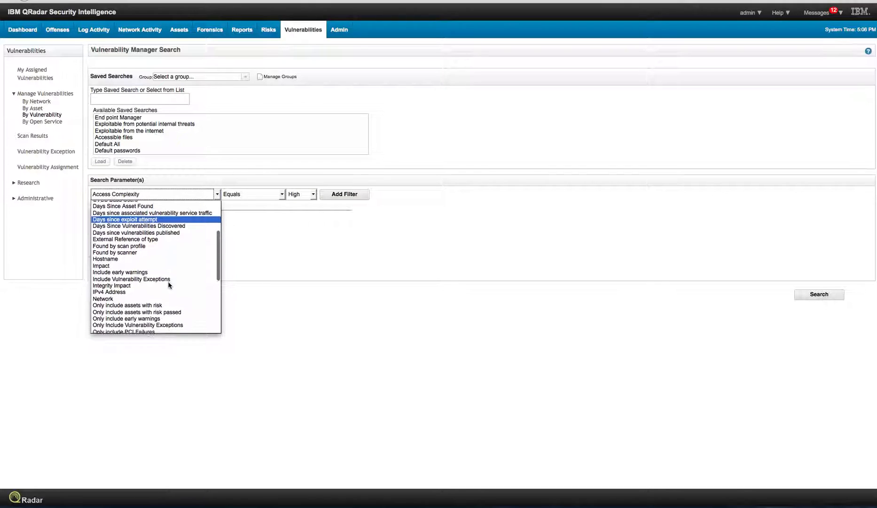
pyautogui.scroll(-3)
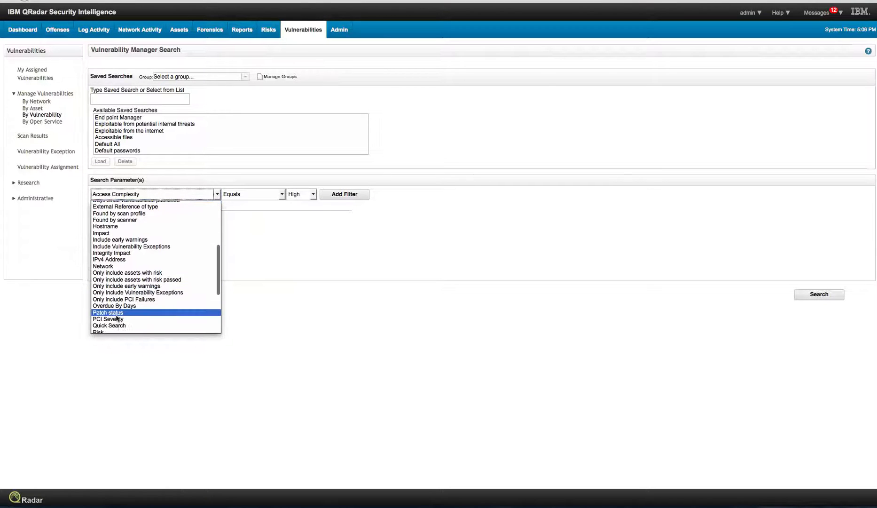
pyautogui.click(107, 312)
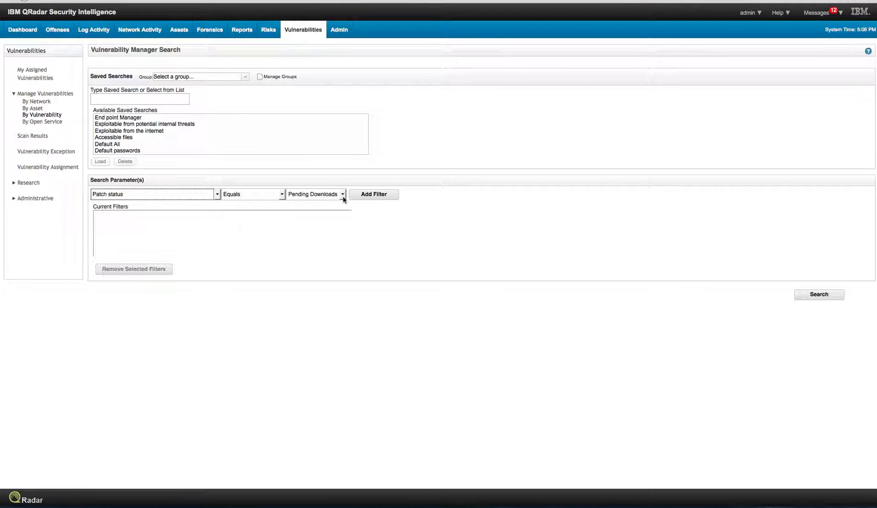
# - Add the Patch status Equals Fixed filter and run the search
pyautogui.click(342, 194)
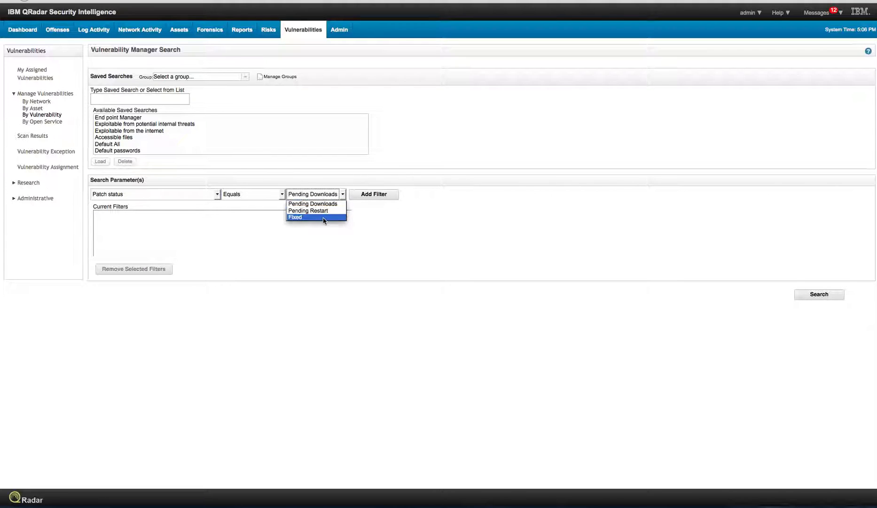
pyautogui.click(295, 217)
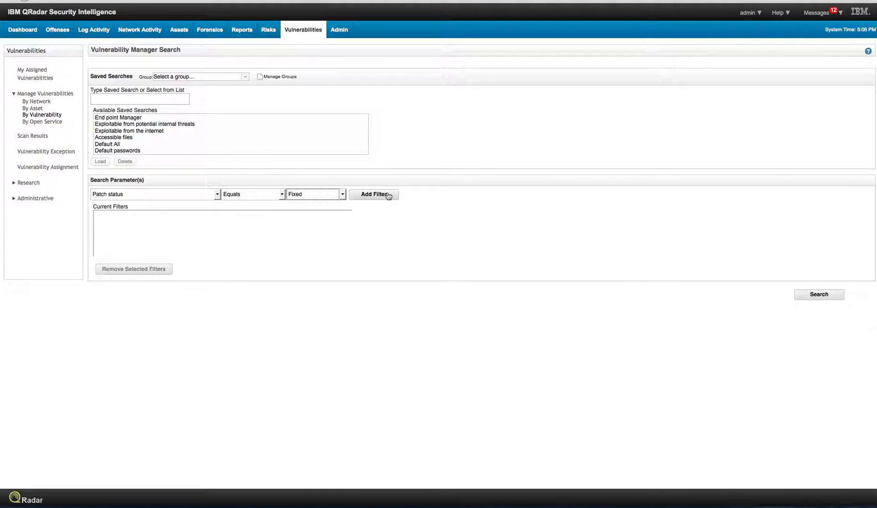
pyautogui.click(373, 194)
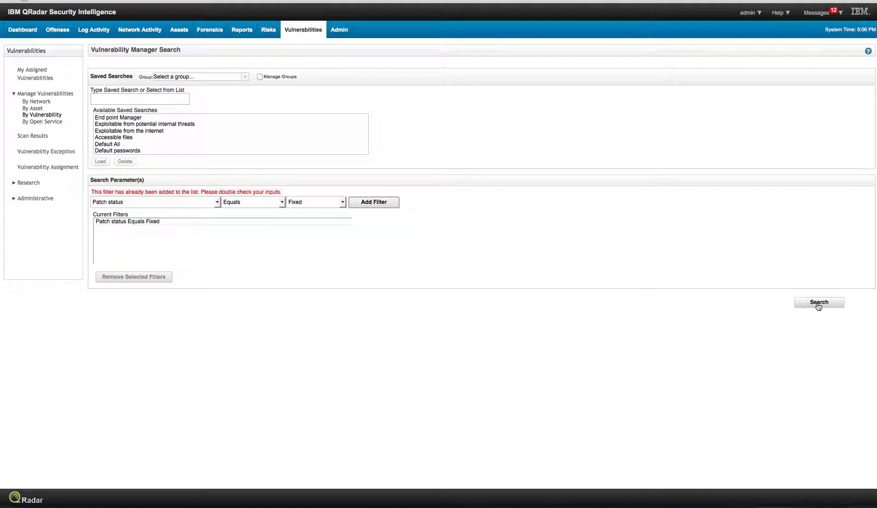
pyautogui.click(134, 277)
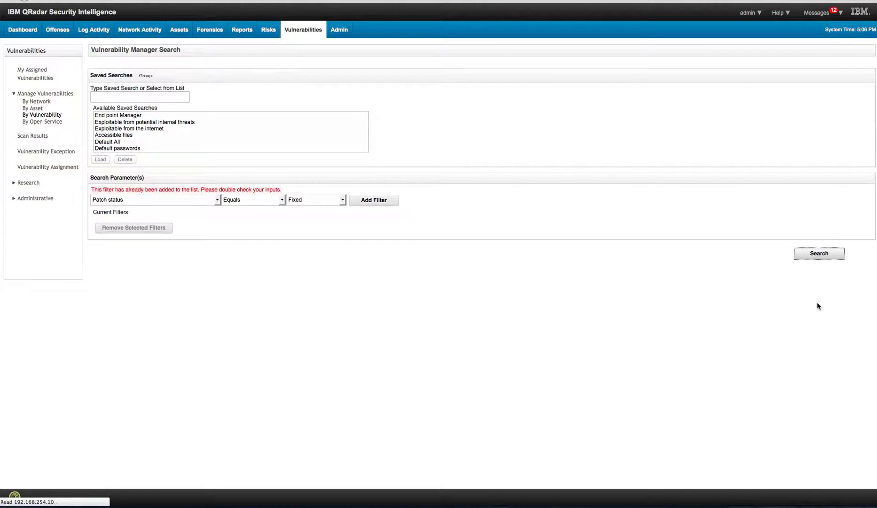
# - View the By Vulnerability Instances results for the Patch status Equals Fixed search
pyautogui.click(818, 252)
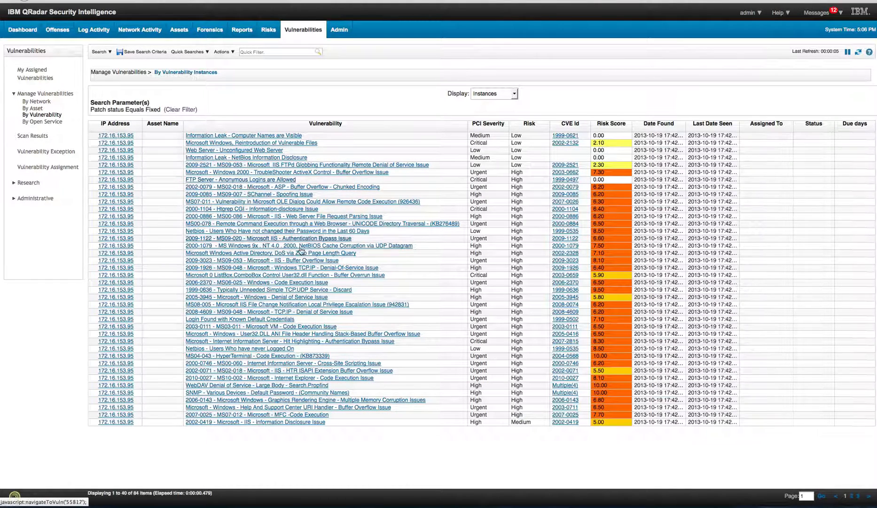
pyautogui.moveTo(286, 344)
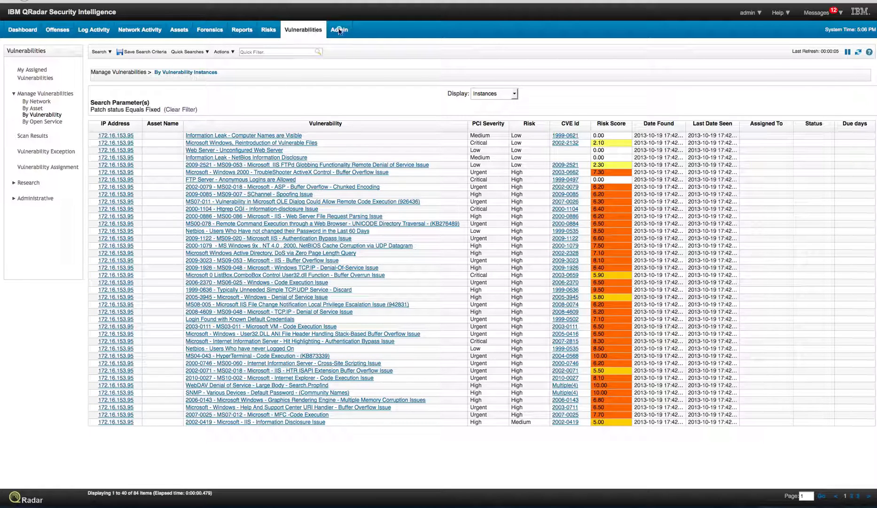
# - In Admin, review the IBM BigFix (TEM) scanner's hostname, port and credentials, then cancel unchanged
pyautogui.click(338, 30)
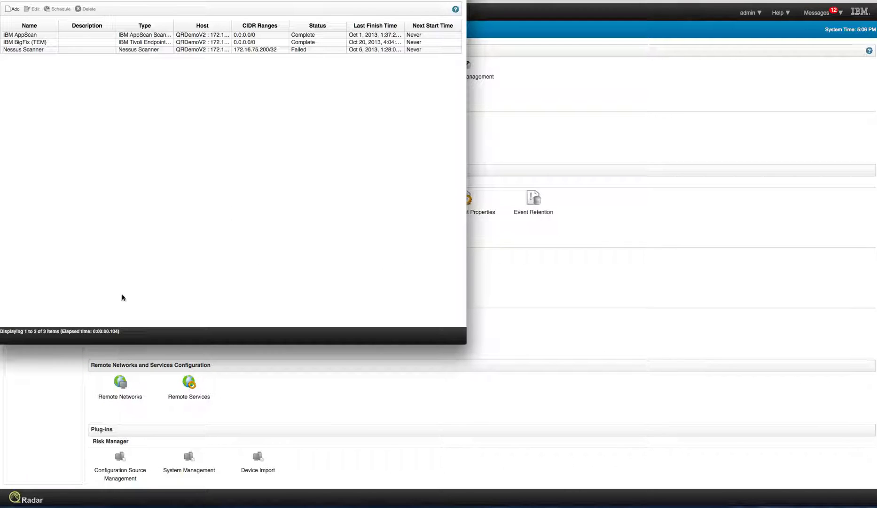
pyautogui.click(25, 42)
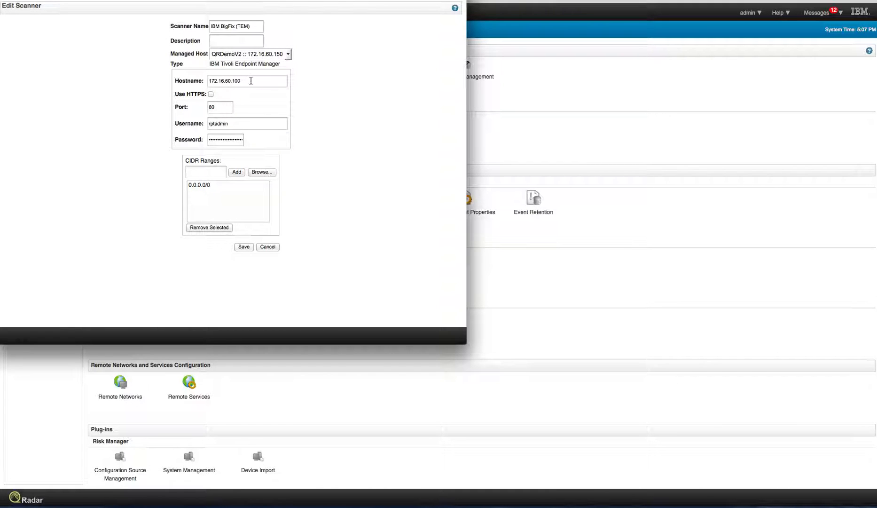
pyautogui.moveTo(242, 81)
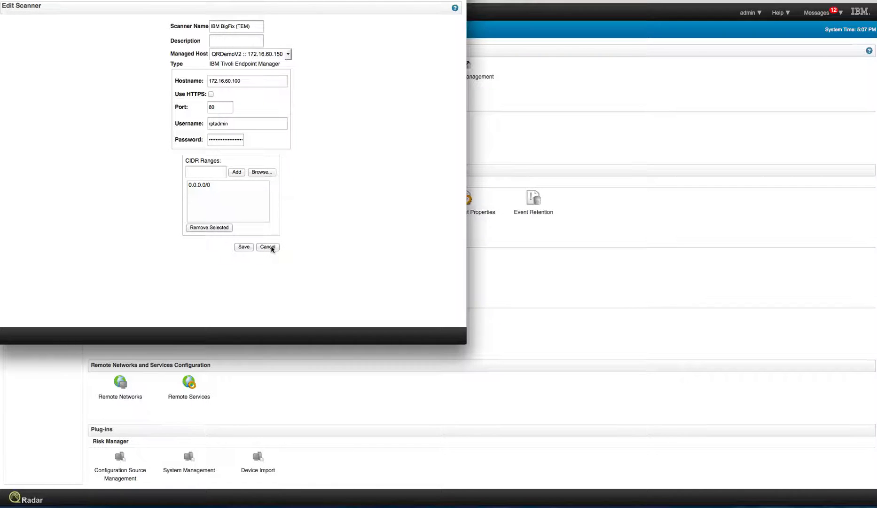
pyautogui.moveTo(267, 247)
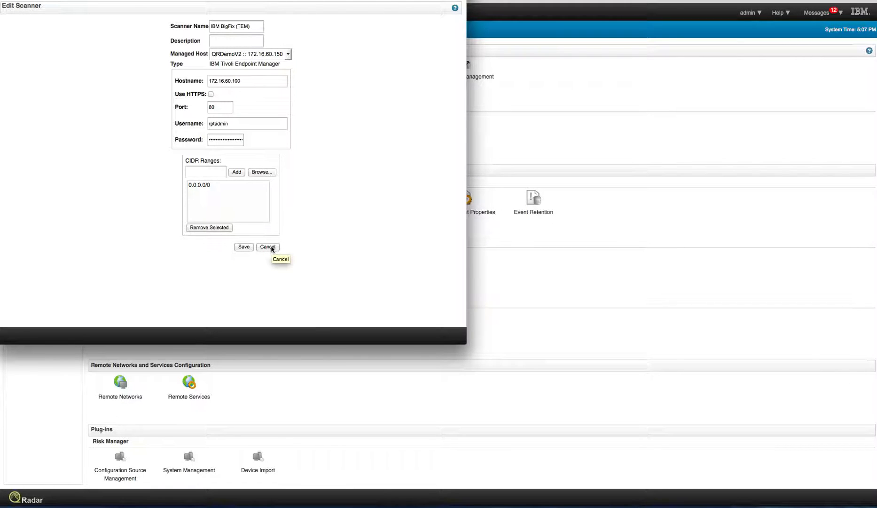
pyautogui.click(267, 246)
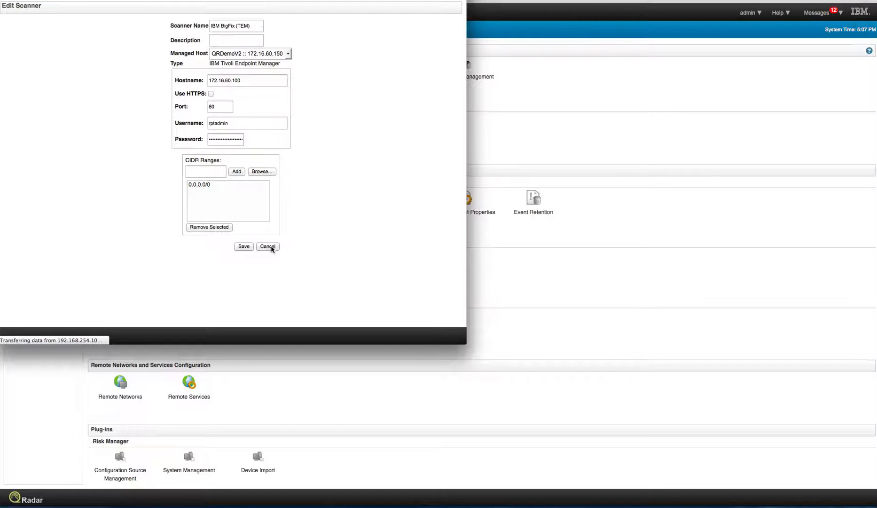
pyautogui.click(267, 246)
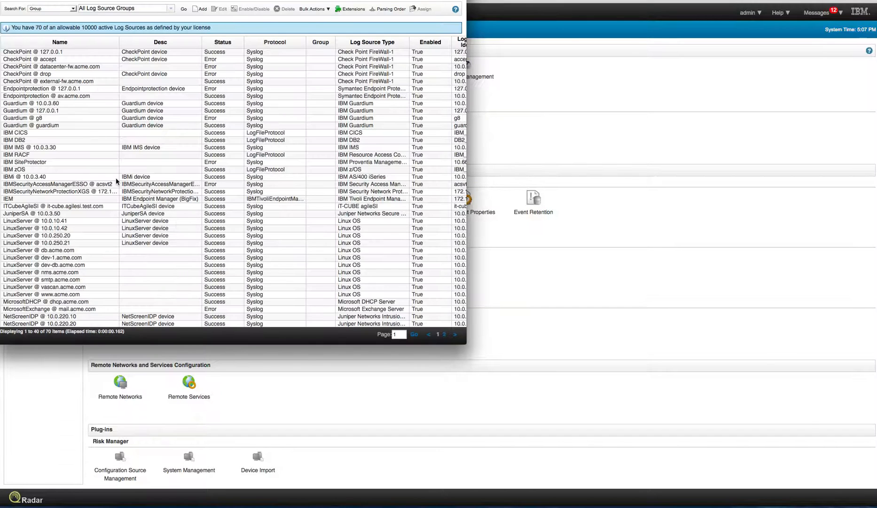
# - Open the edit window of the IEM log source at 172.16.60.100
pyautogui.click(7, 197)
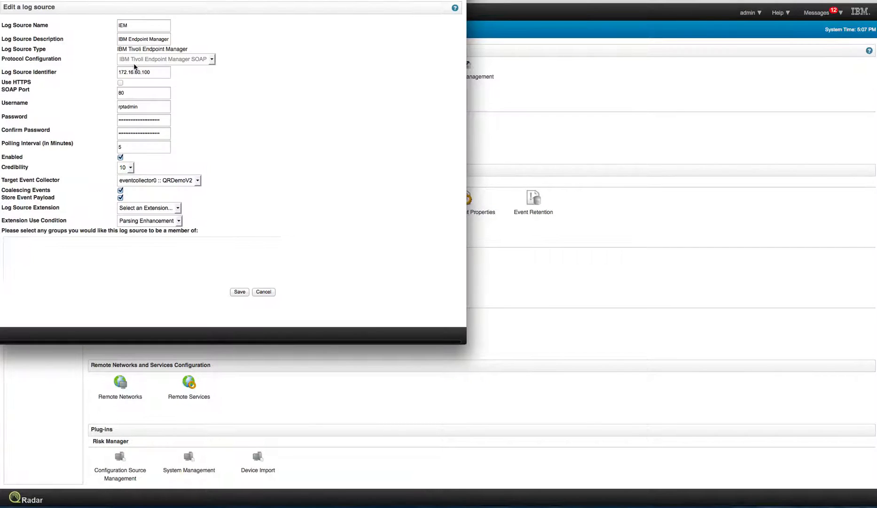
pyautogui.moveTo(170, 204)
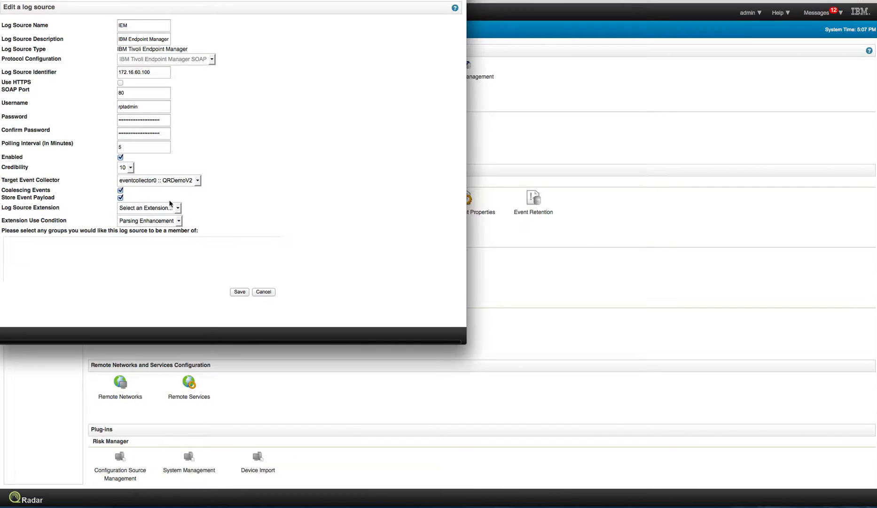